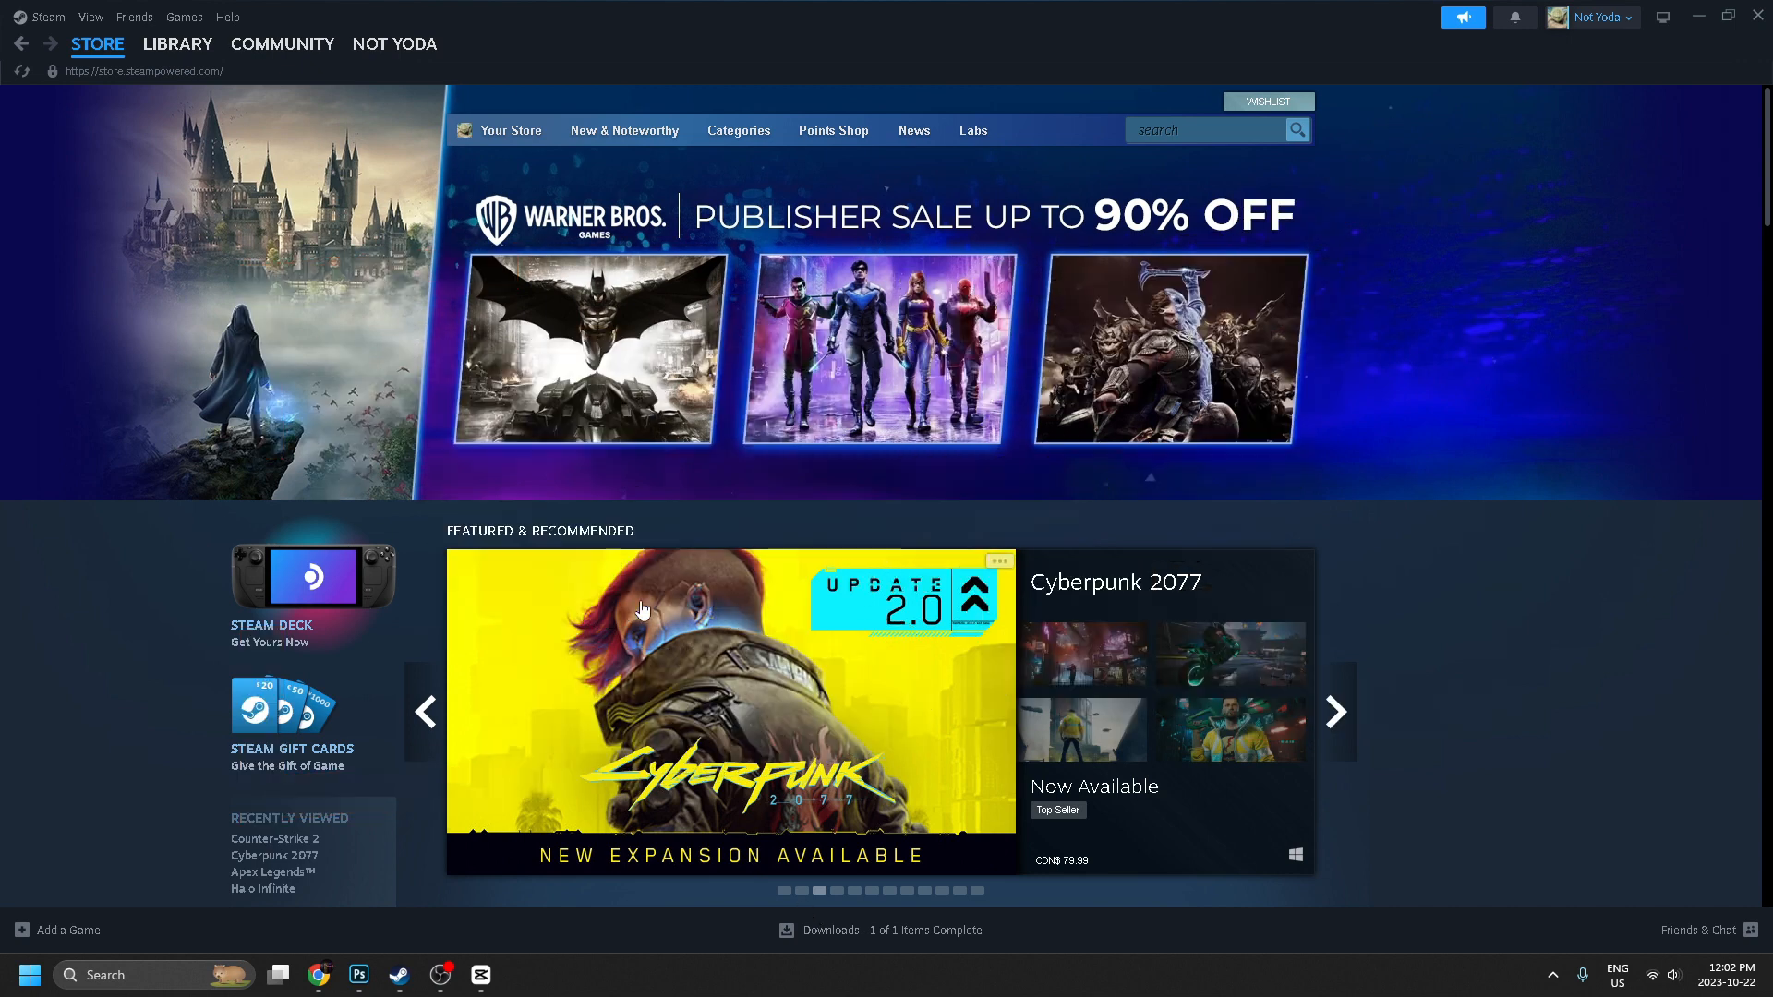
Step: Go to the Steam library home showing Age of Empires II and Left 4 Dead
click(176, 44)
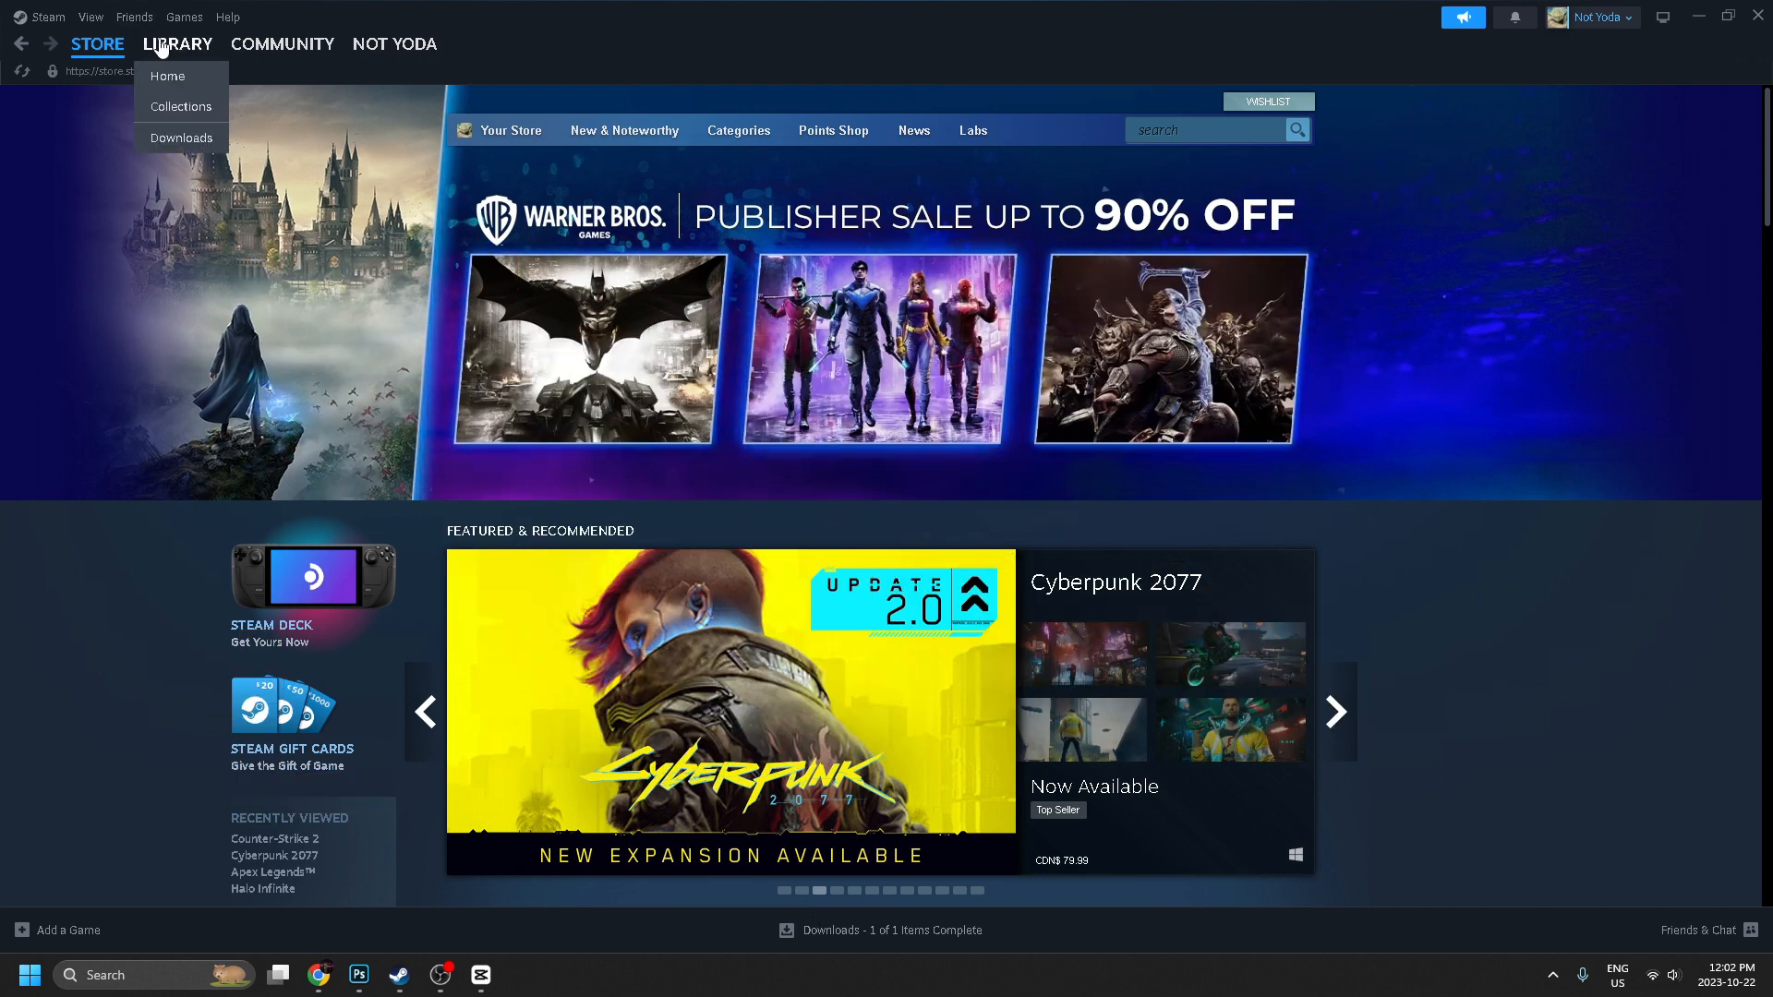
click(167, 75)
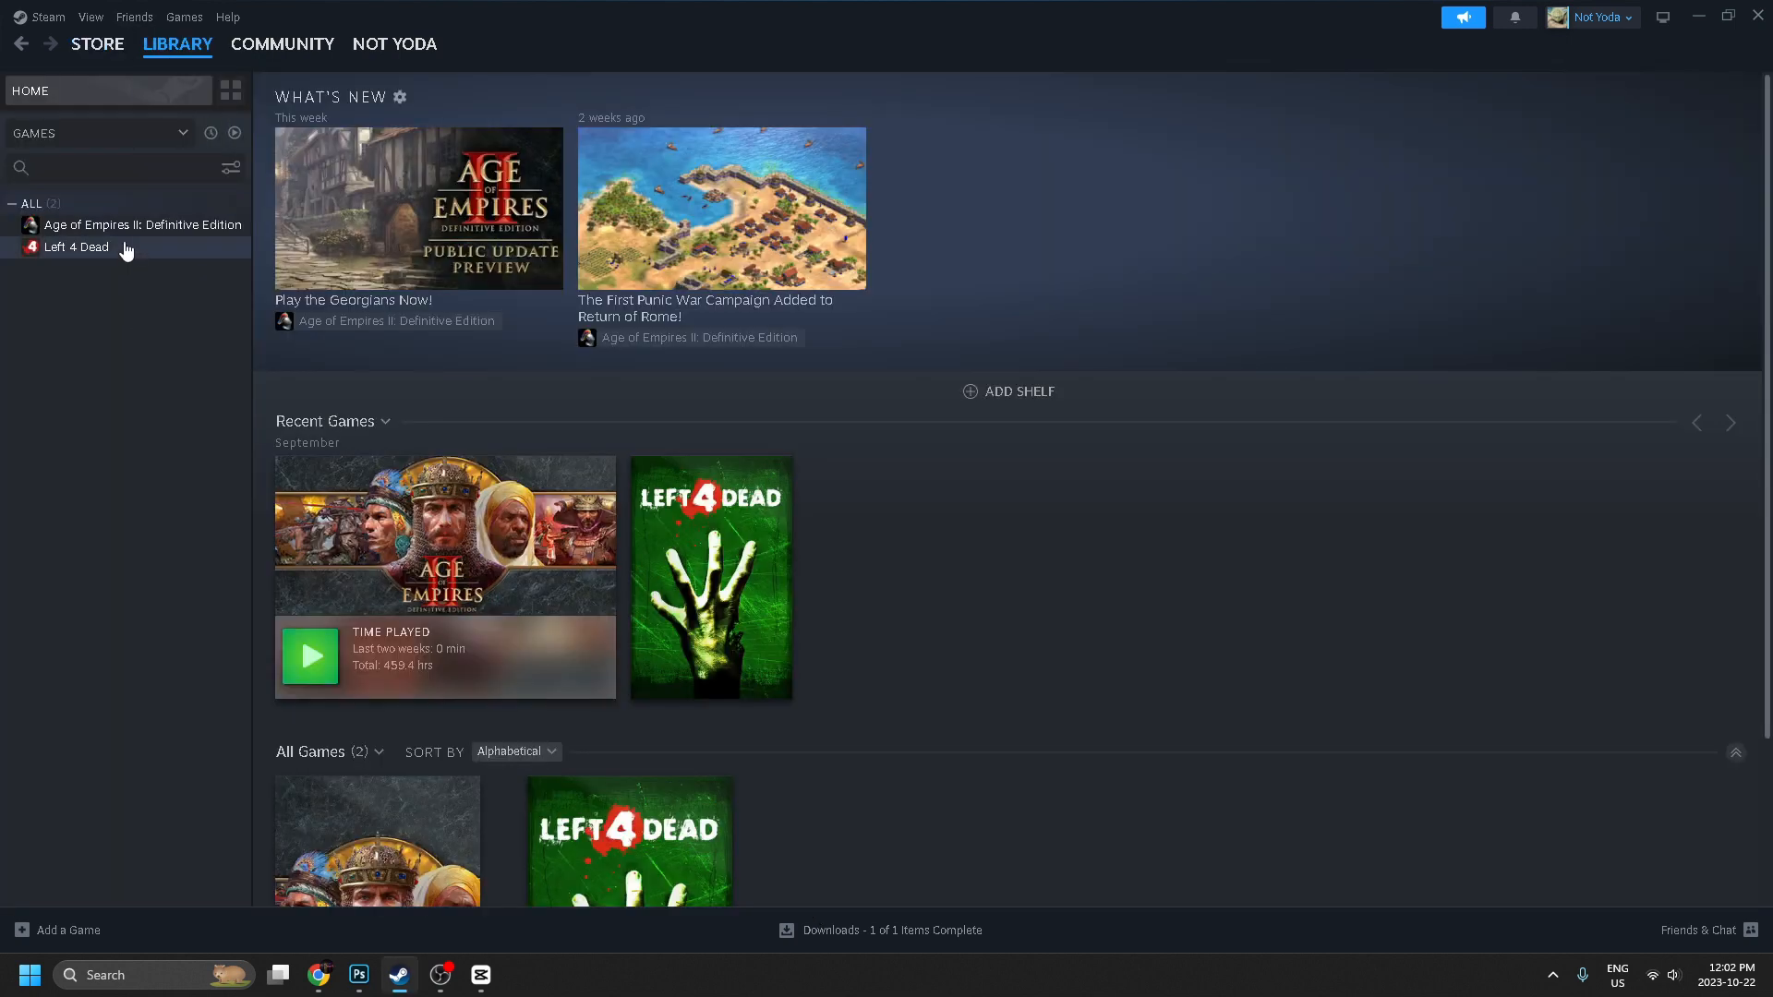
mouse_move(106, 384)
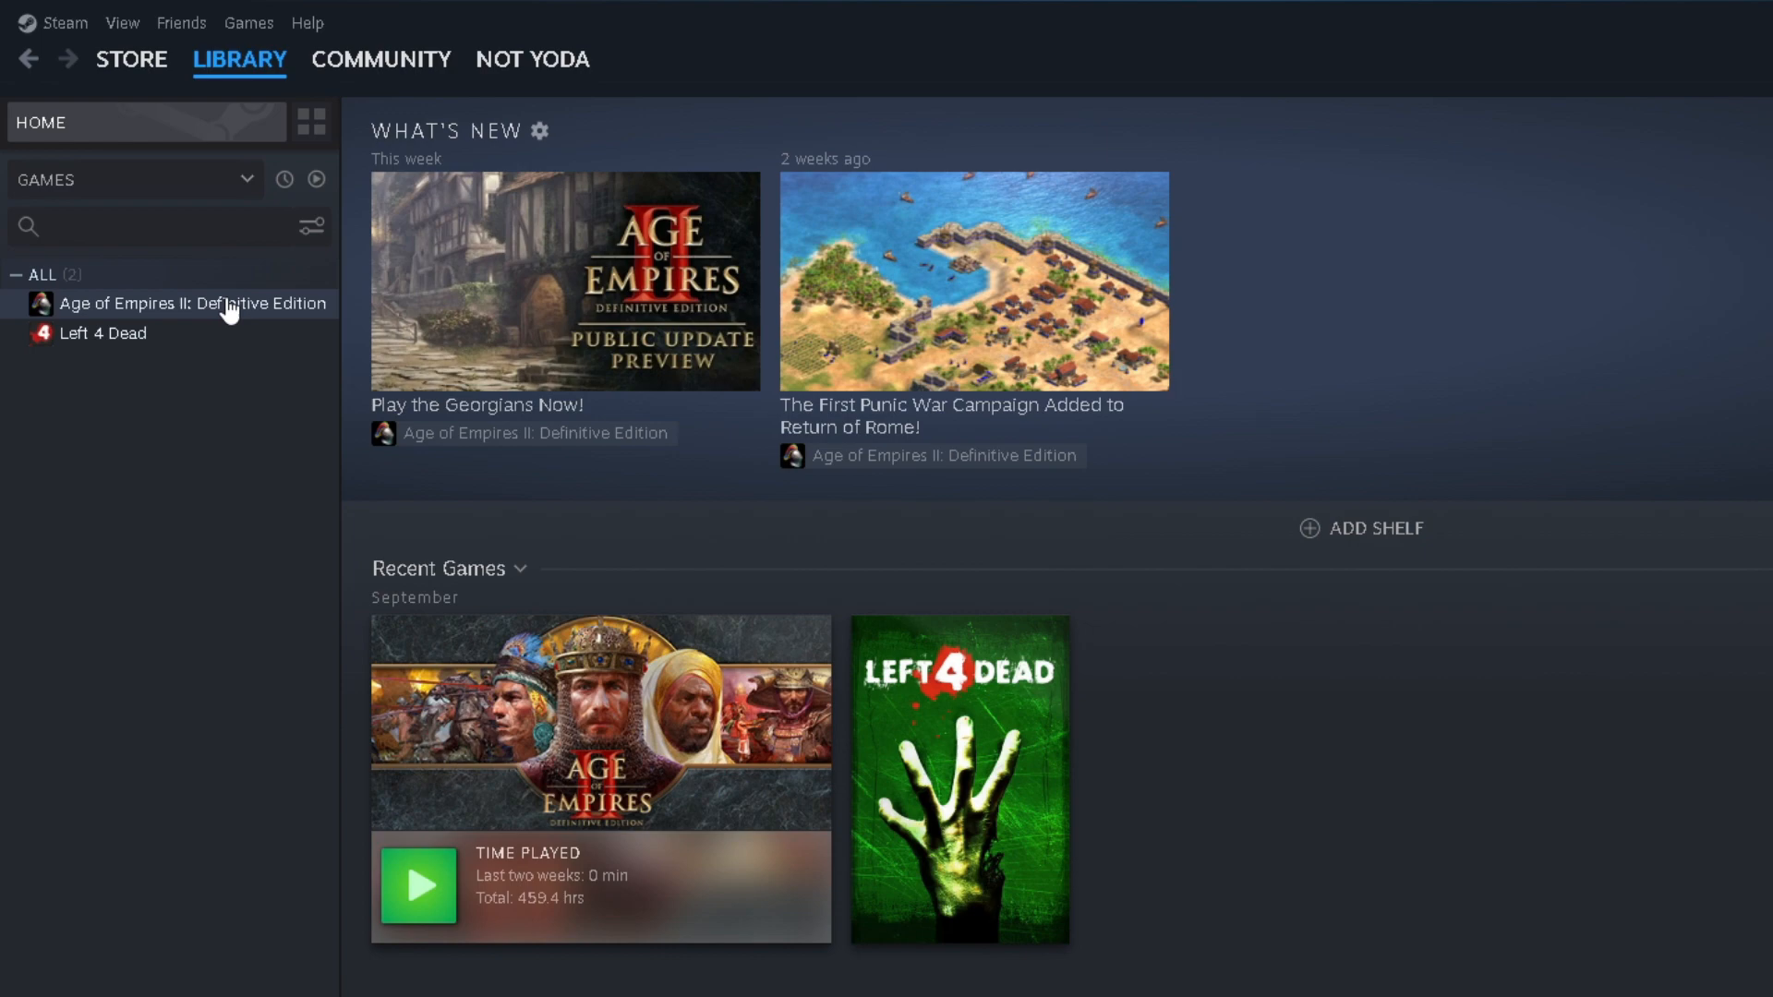
Step: Open Age of Empires II: Definitive Edition's Properties on the Installed Files page
right_click(190, 303)
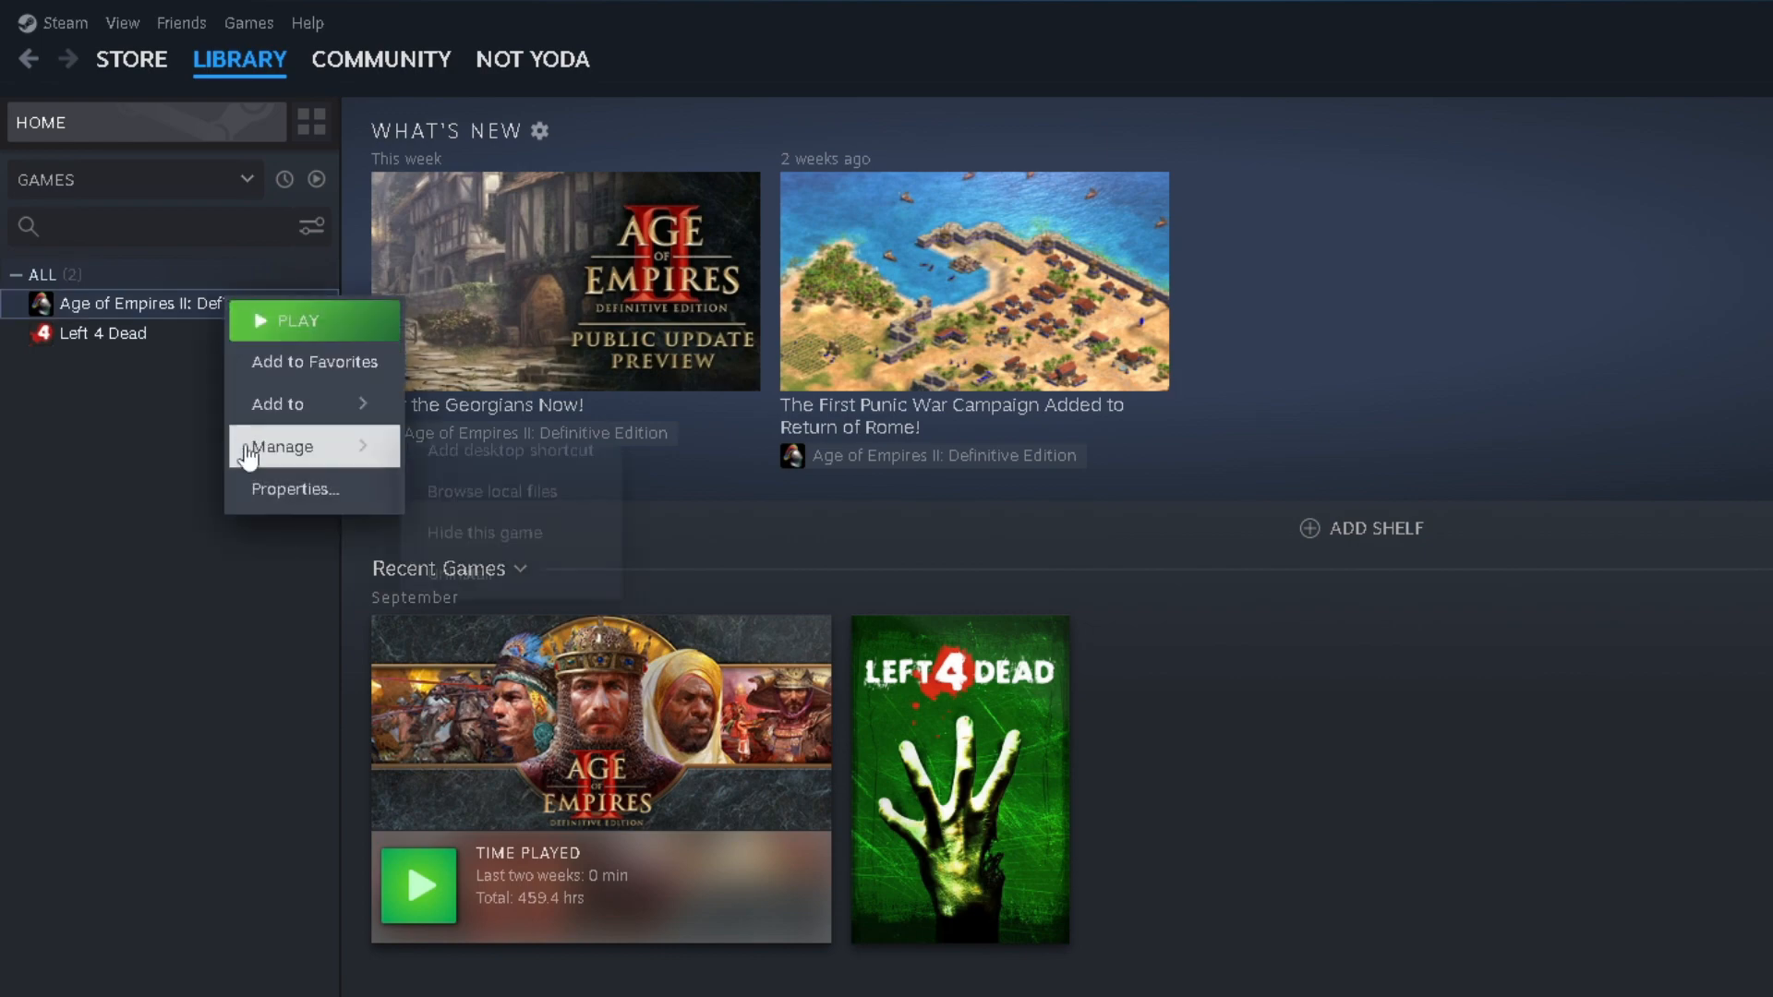
click(296, 488)
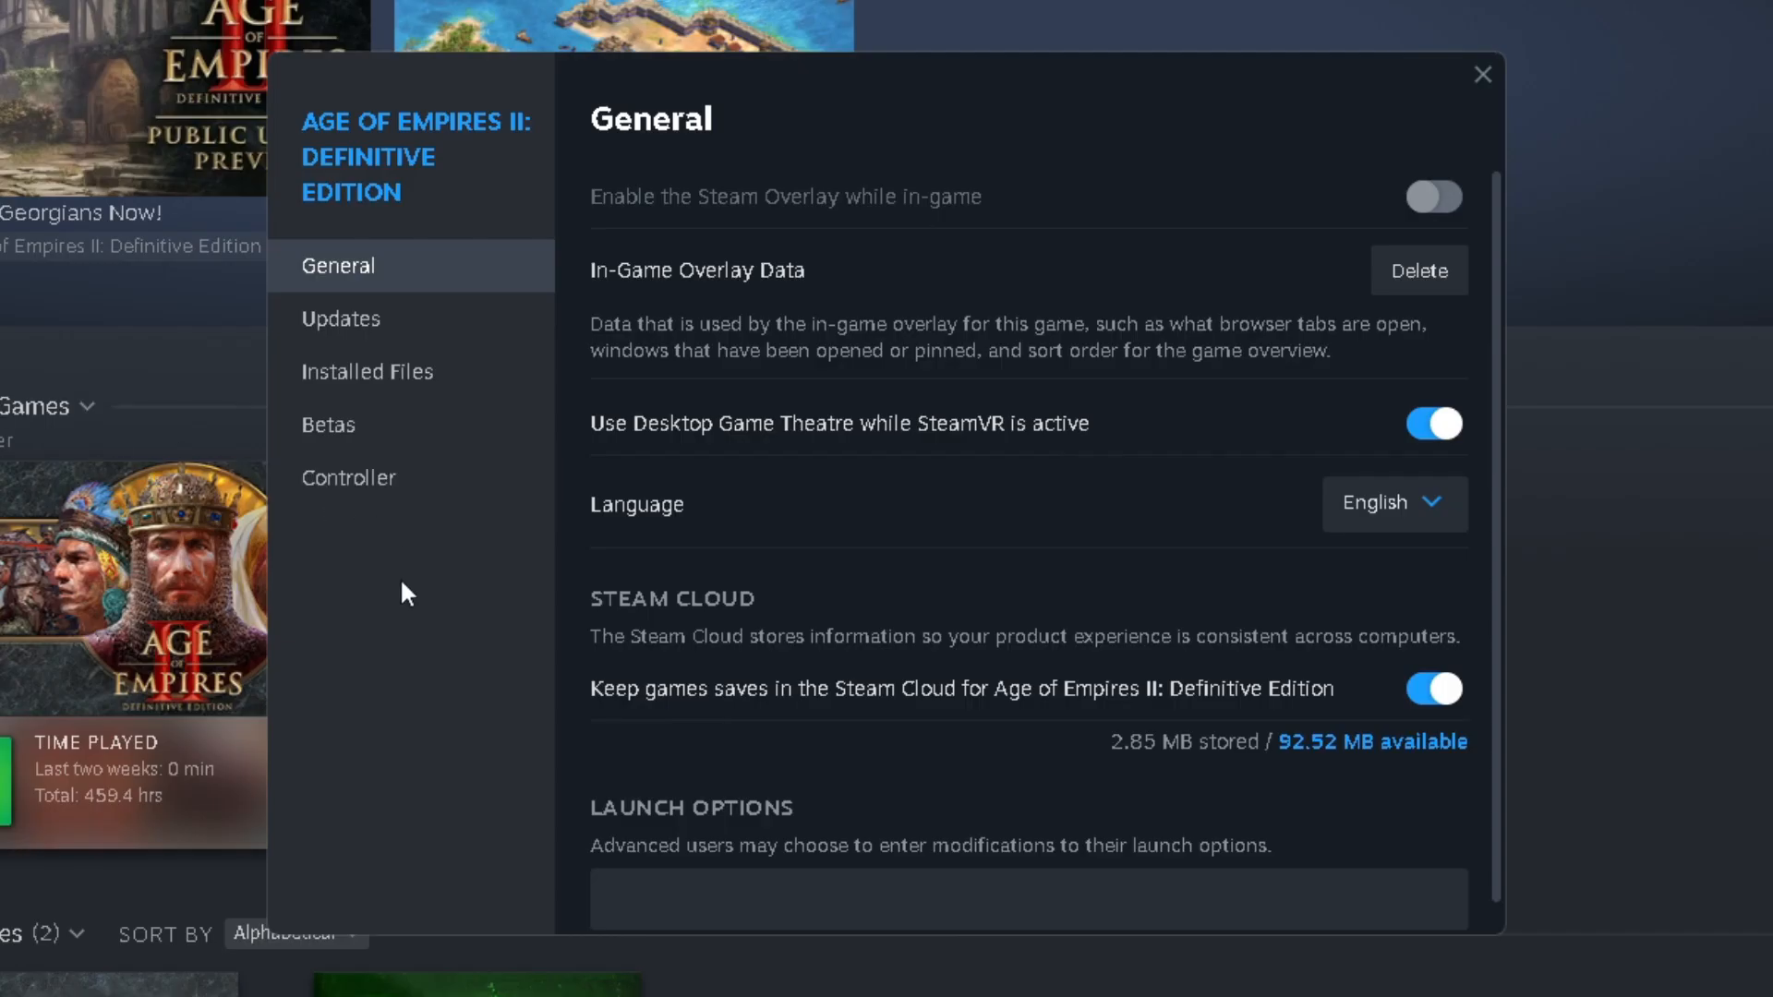
click(366, 371)
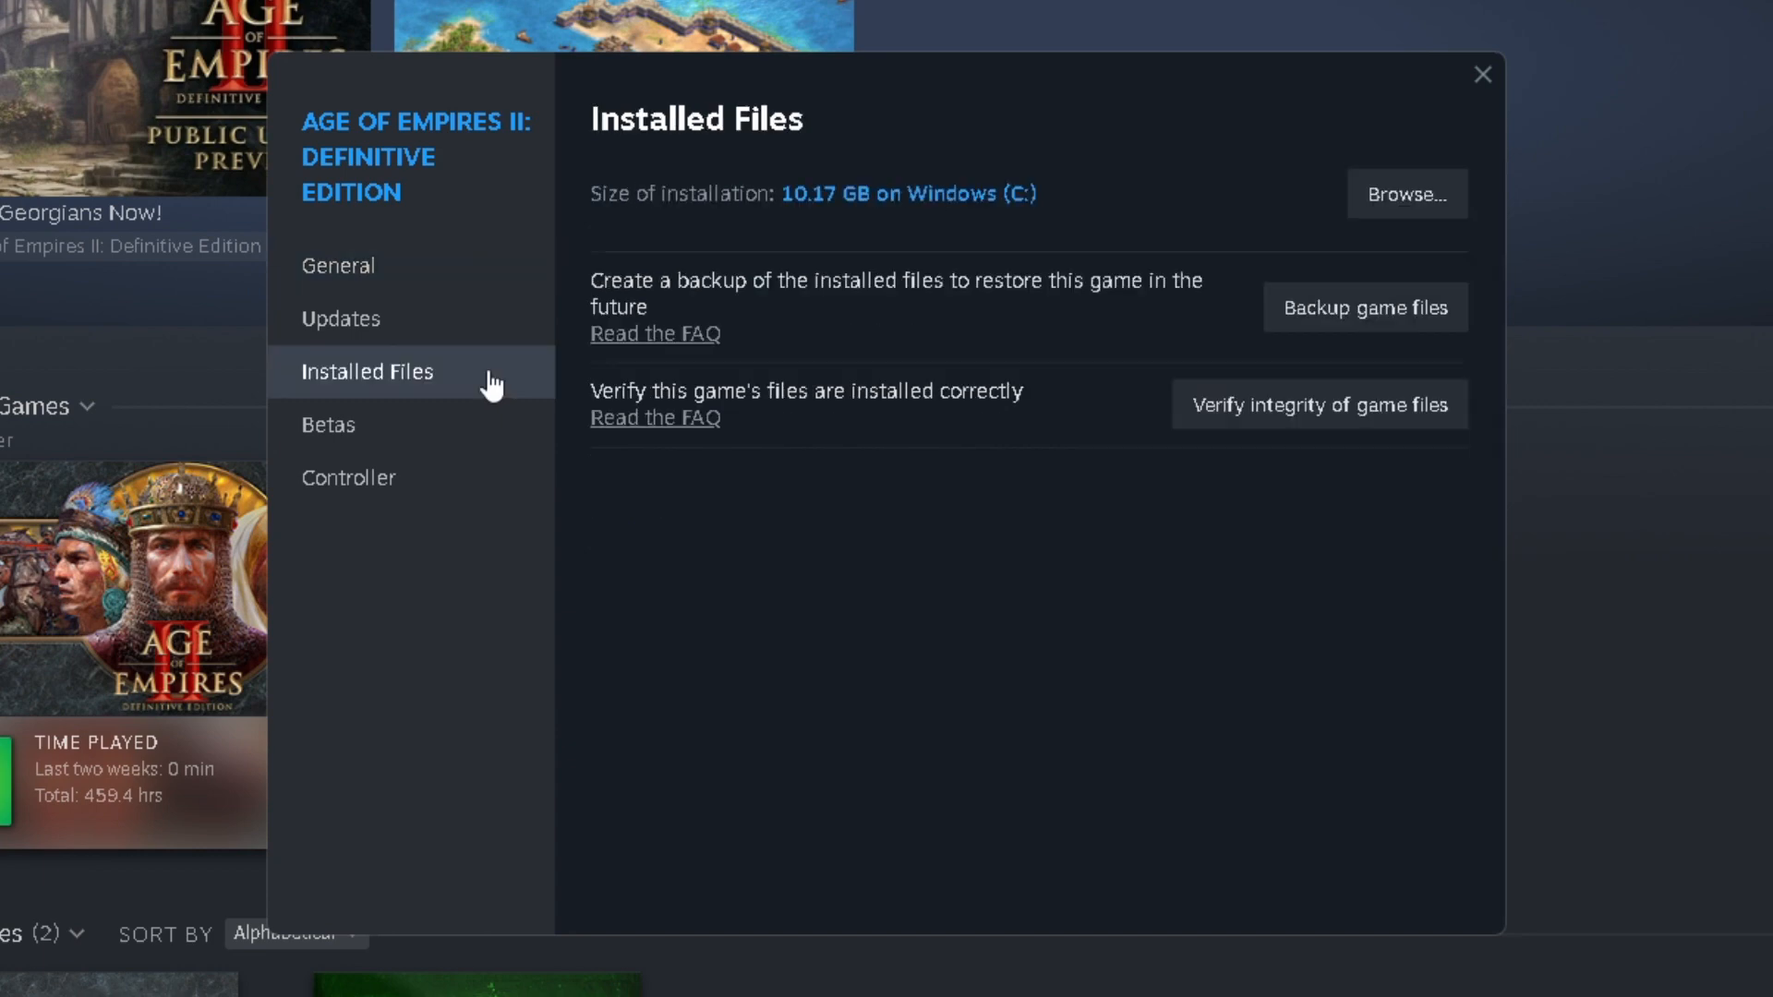
mouse_move(764, 413)
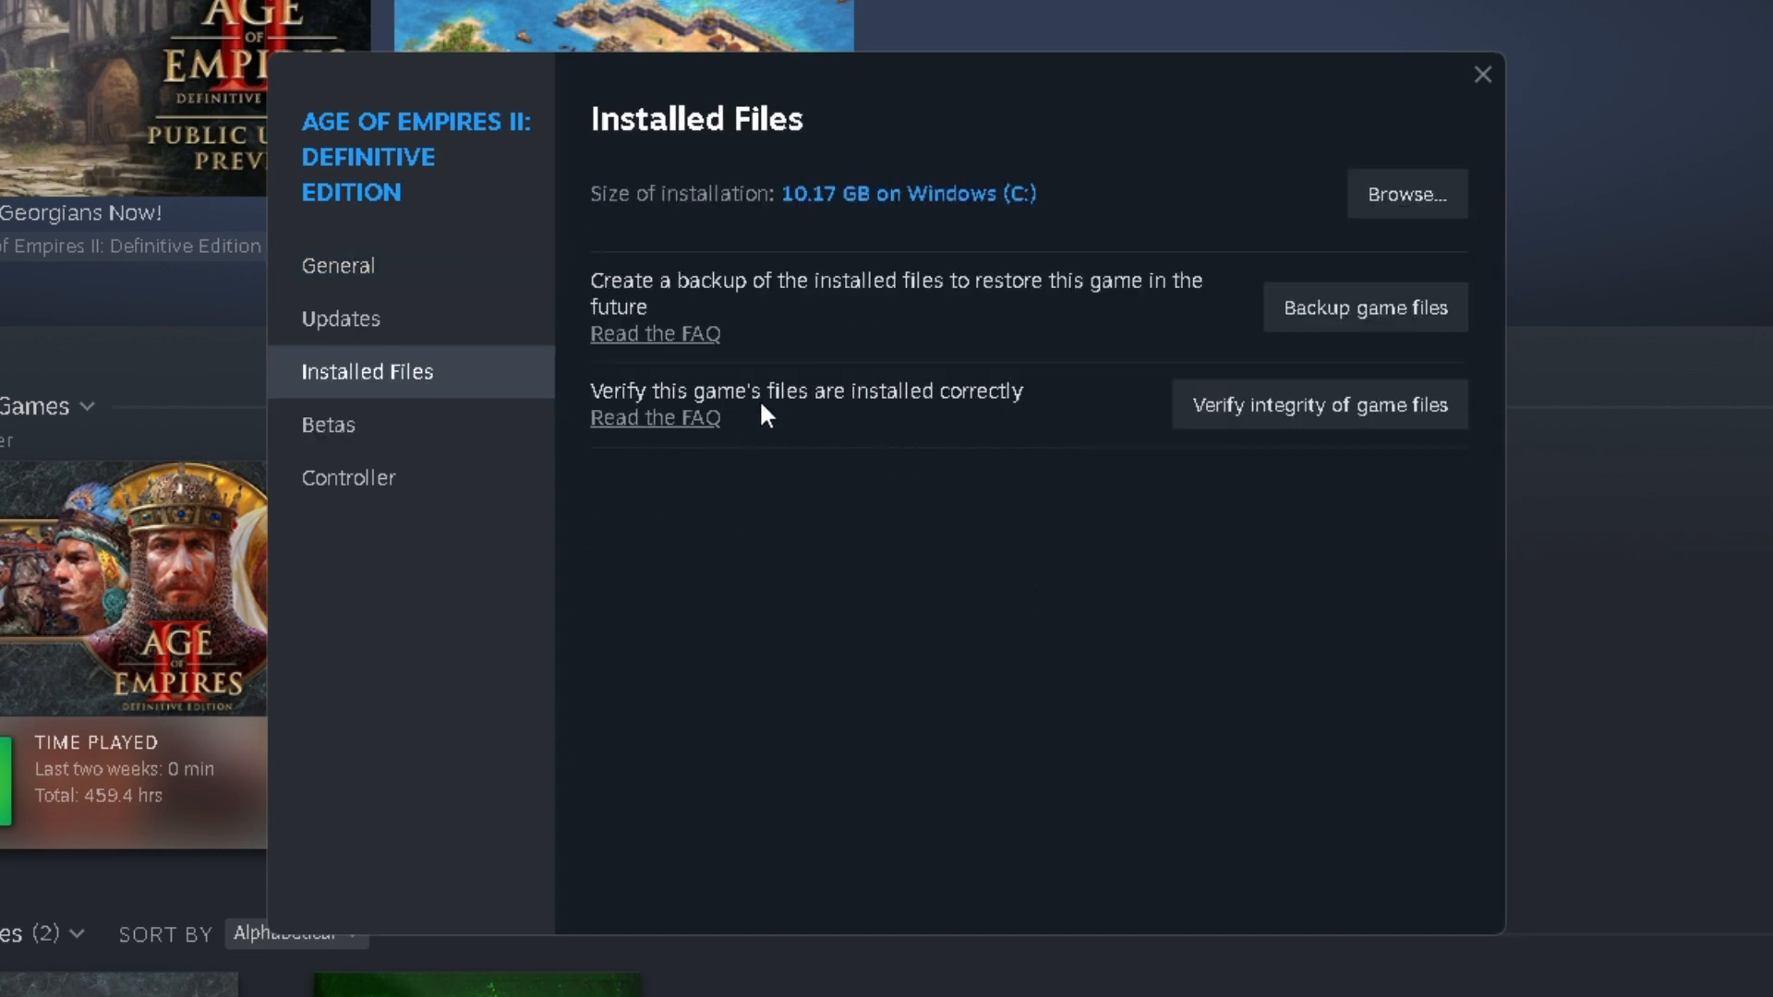
mouse_move(1115, 392)
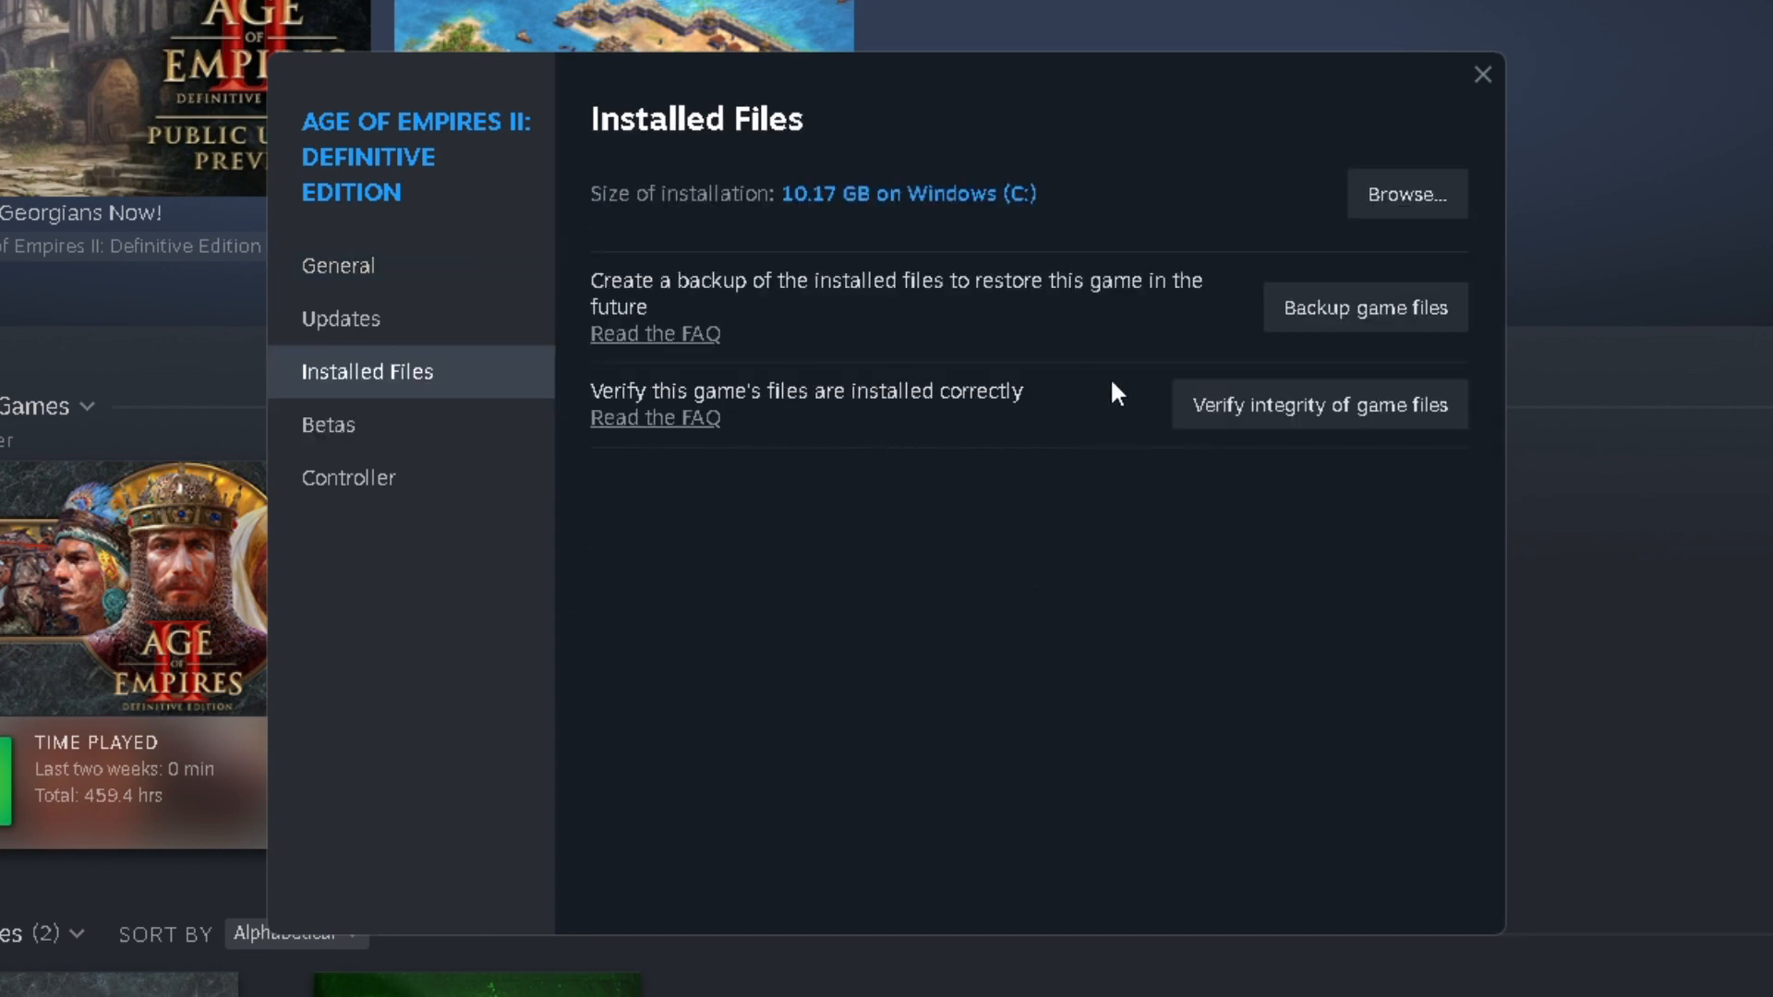
mouse_move(1319, 404)
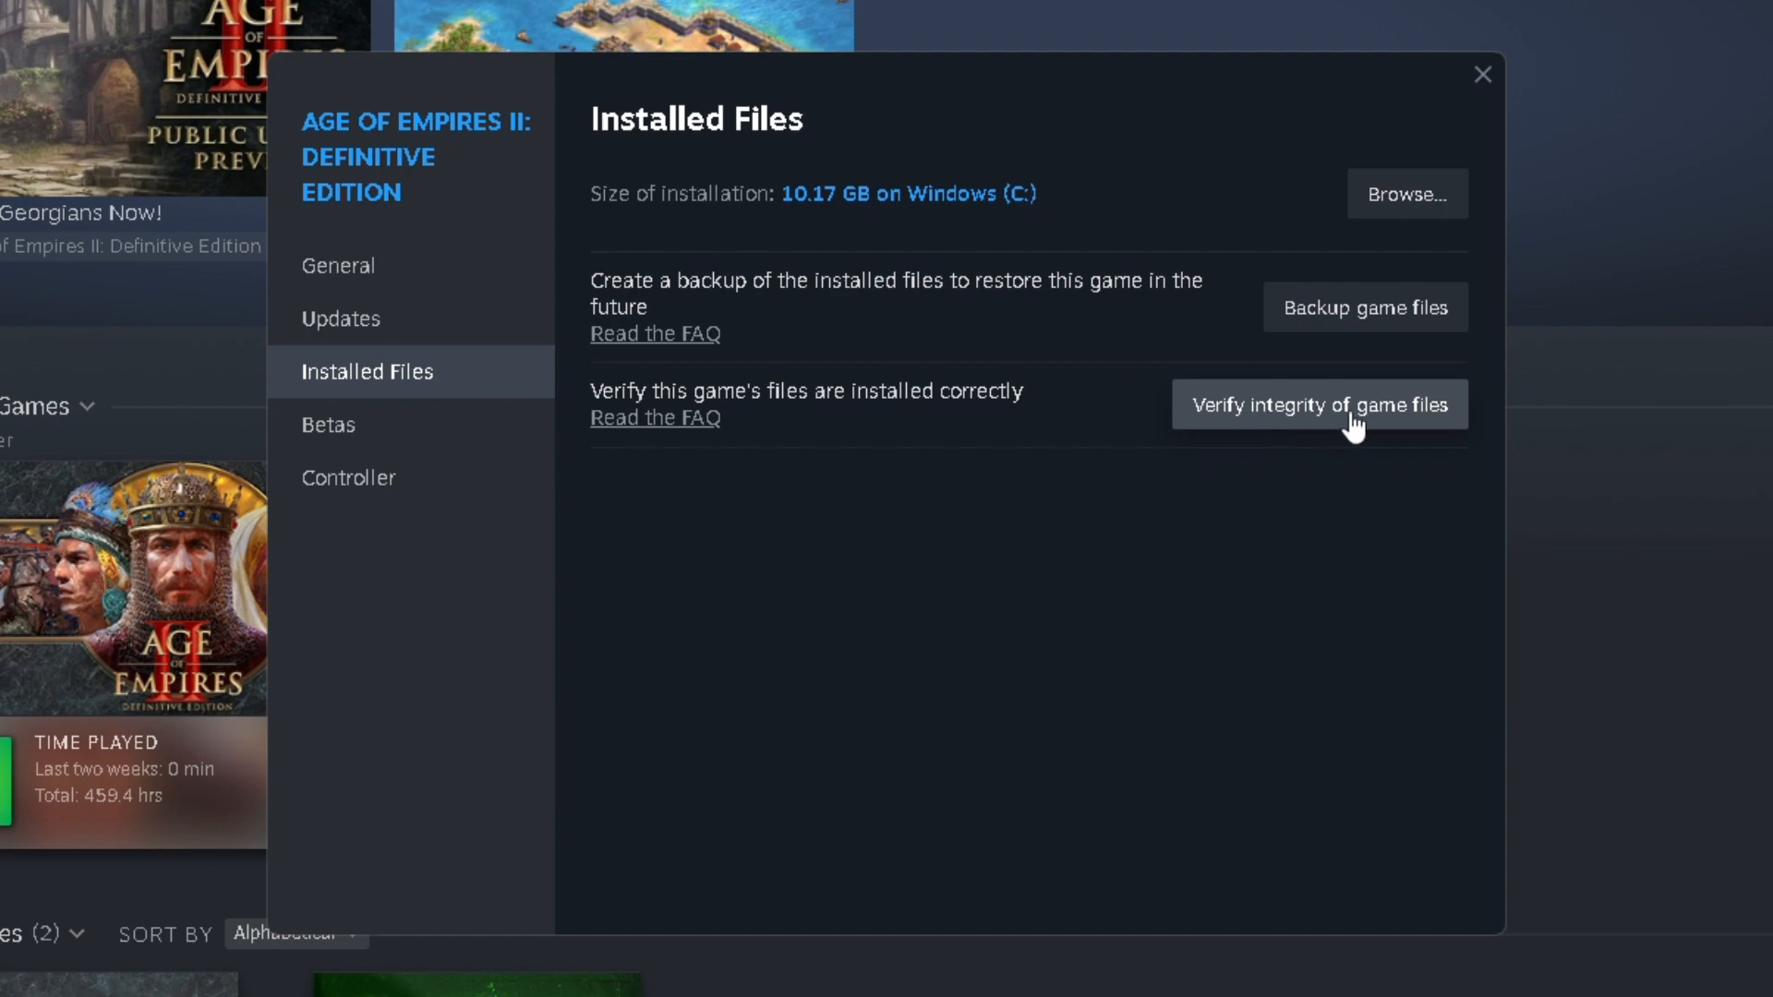
Step: Verify integrity of Age of Empires II: Definitive Edition's game files
click(1318, 403)
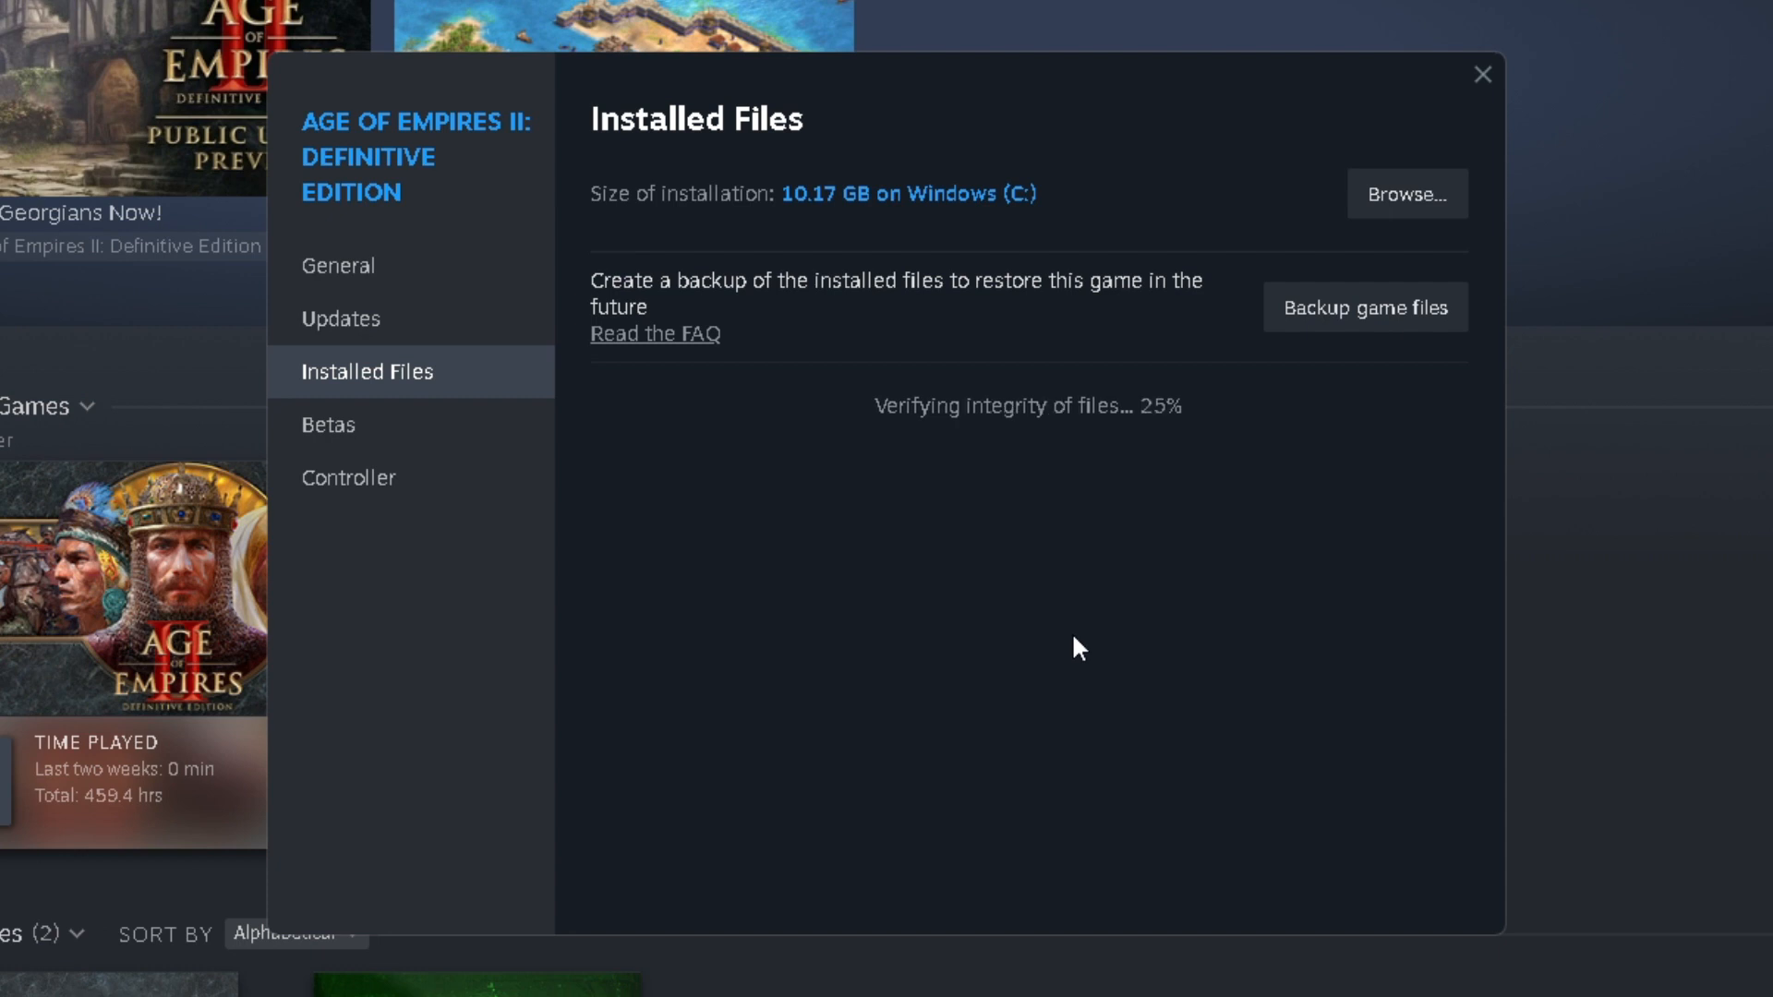
mouse_move(659, 357)
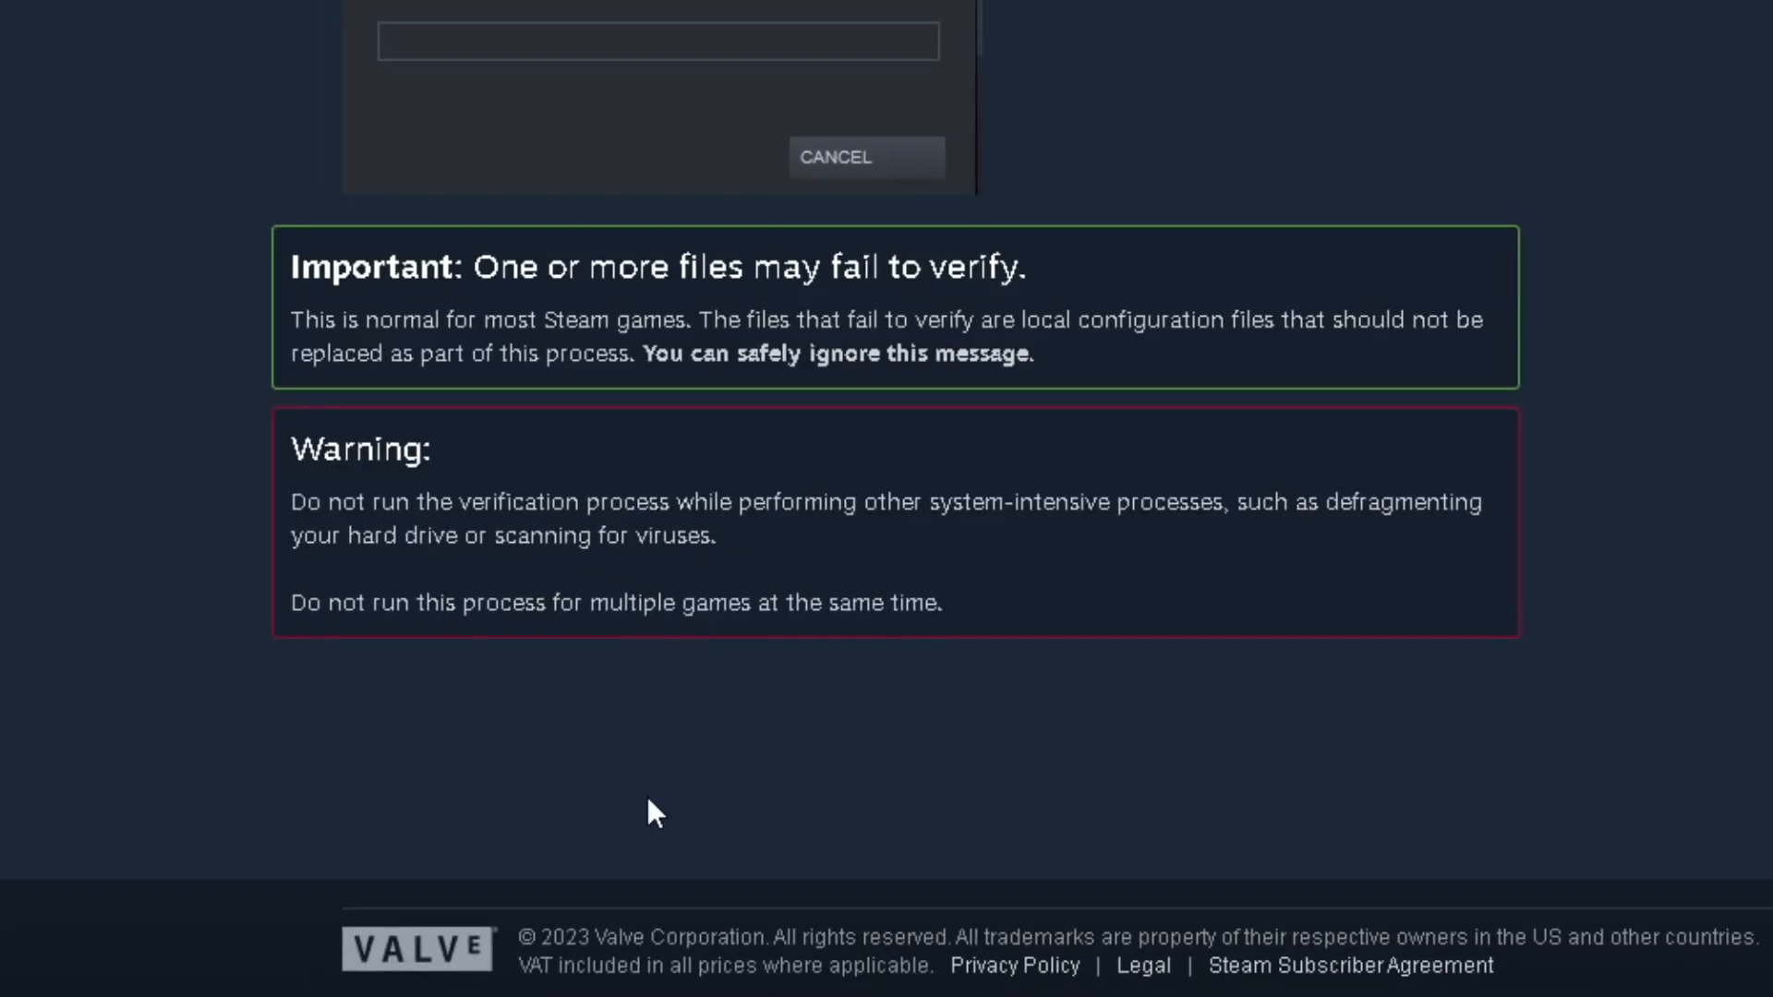
mouse_move(890, 431)
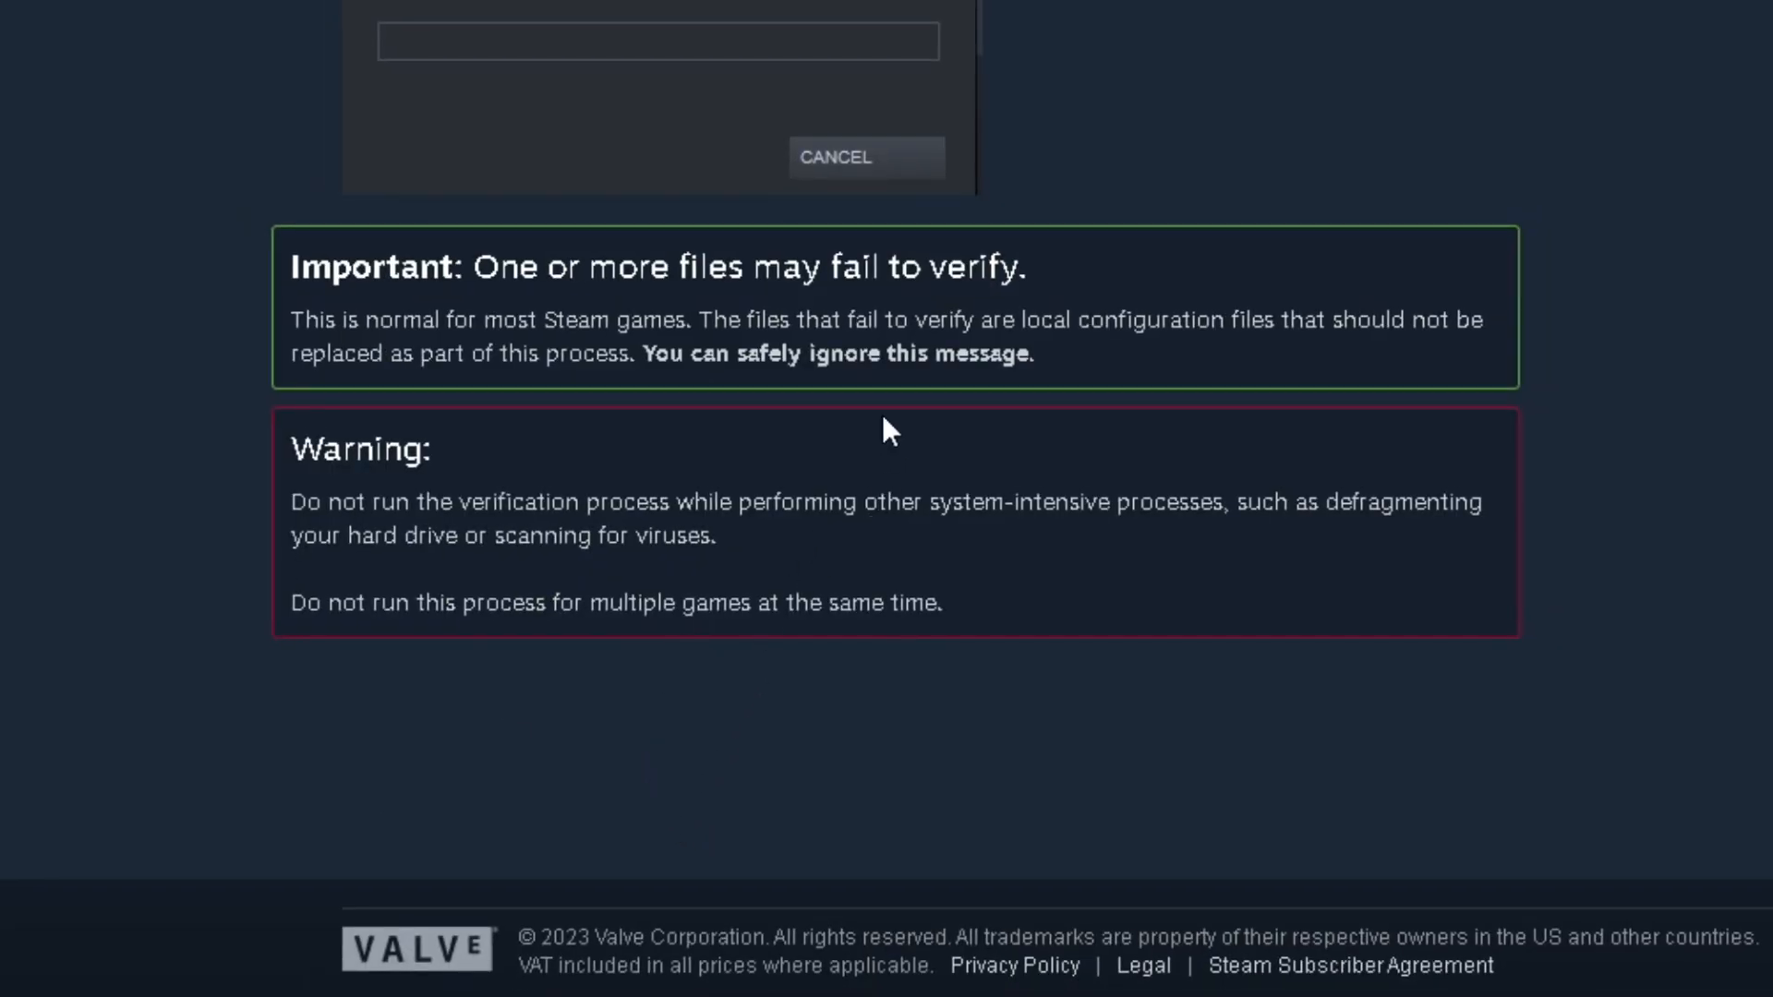
mouse_move(1018, 311)
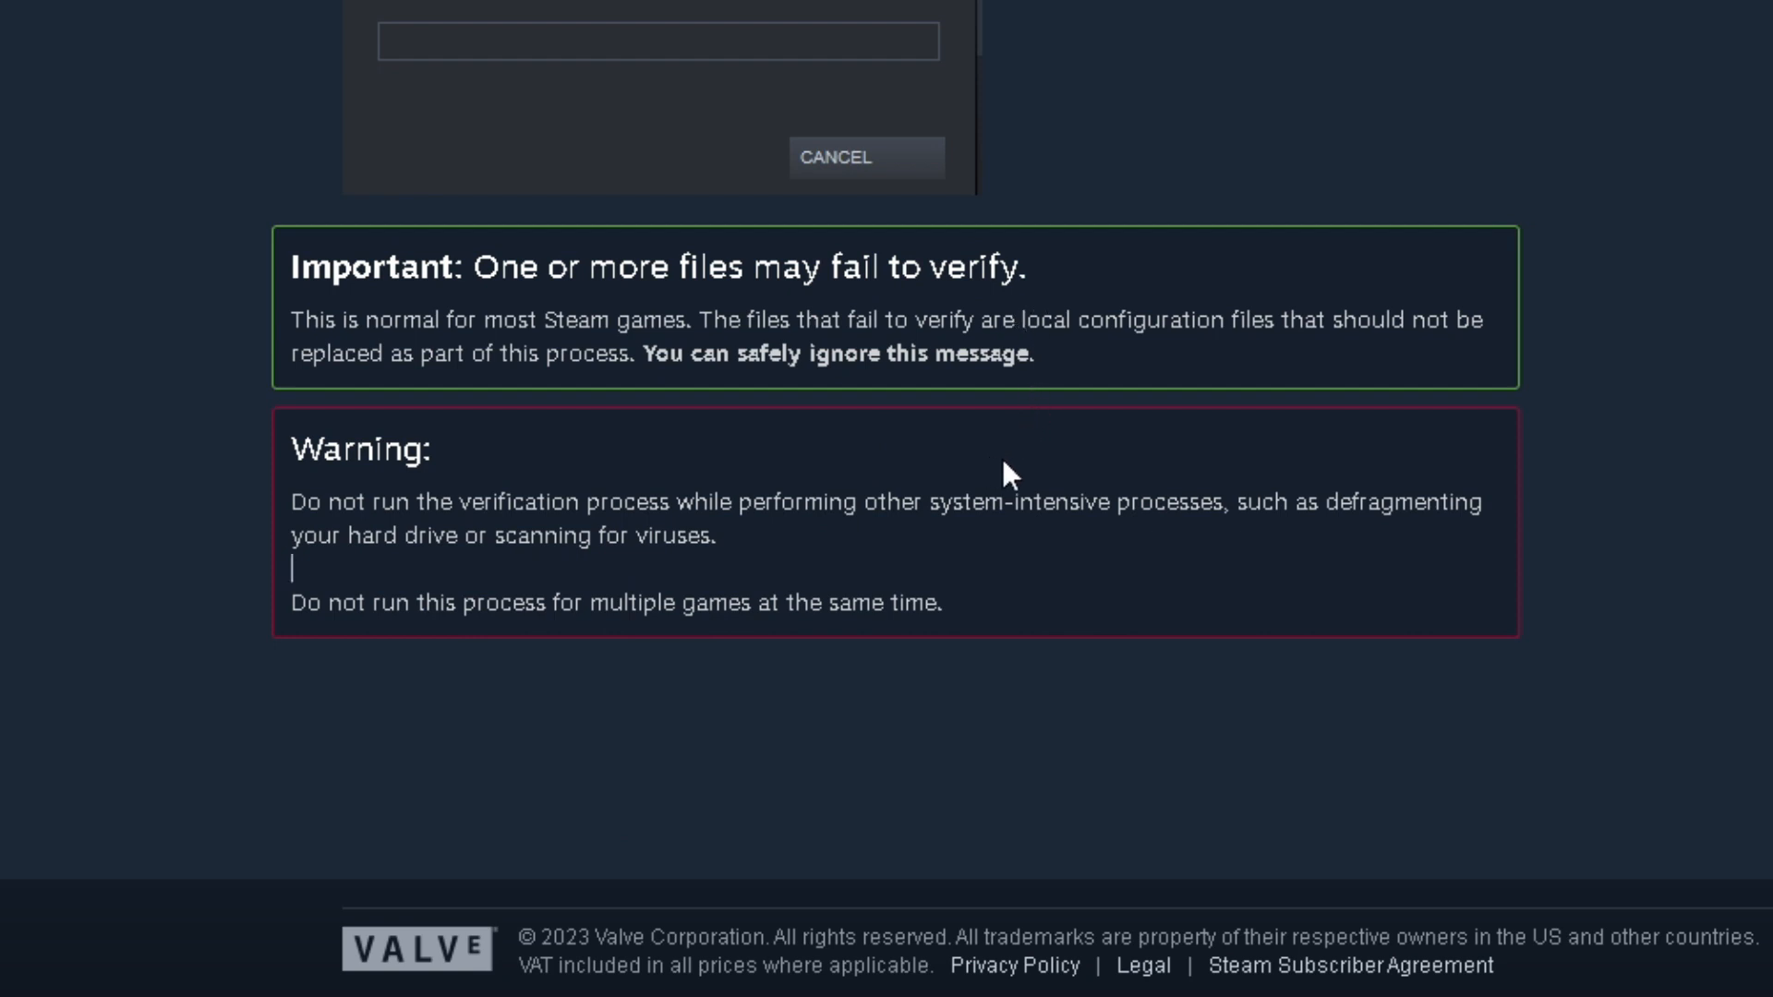
mouse_move(1031, 499)
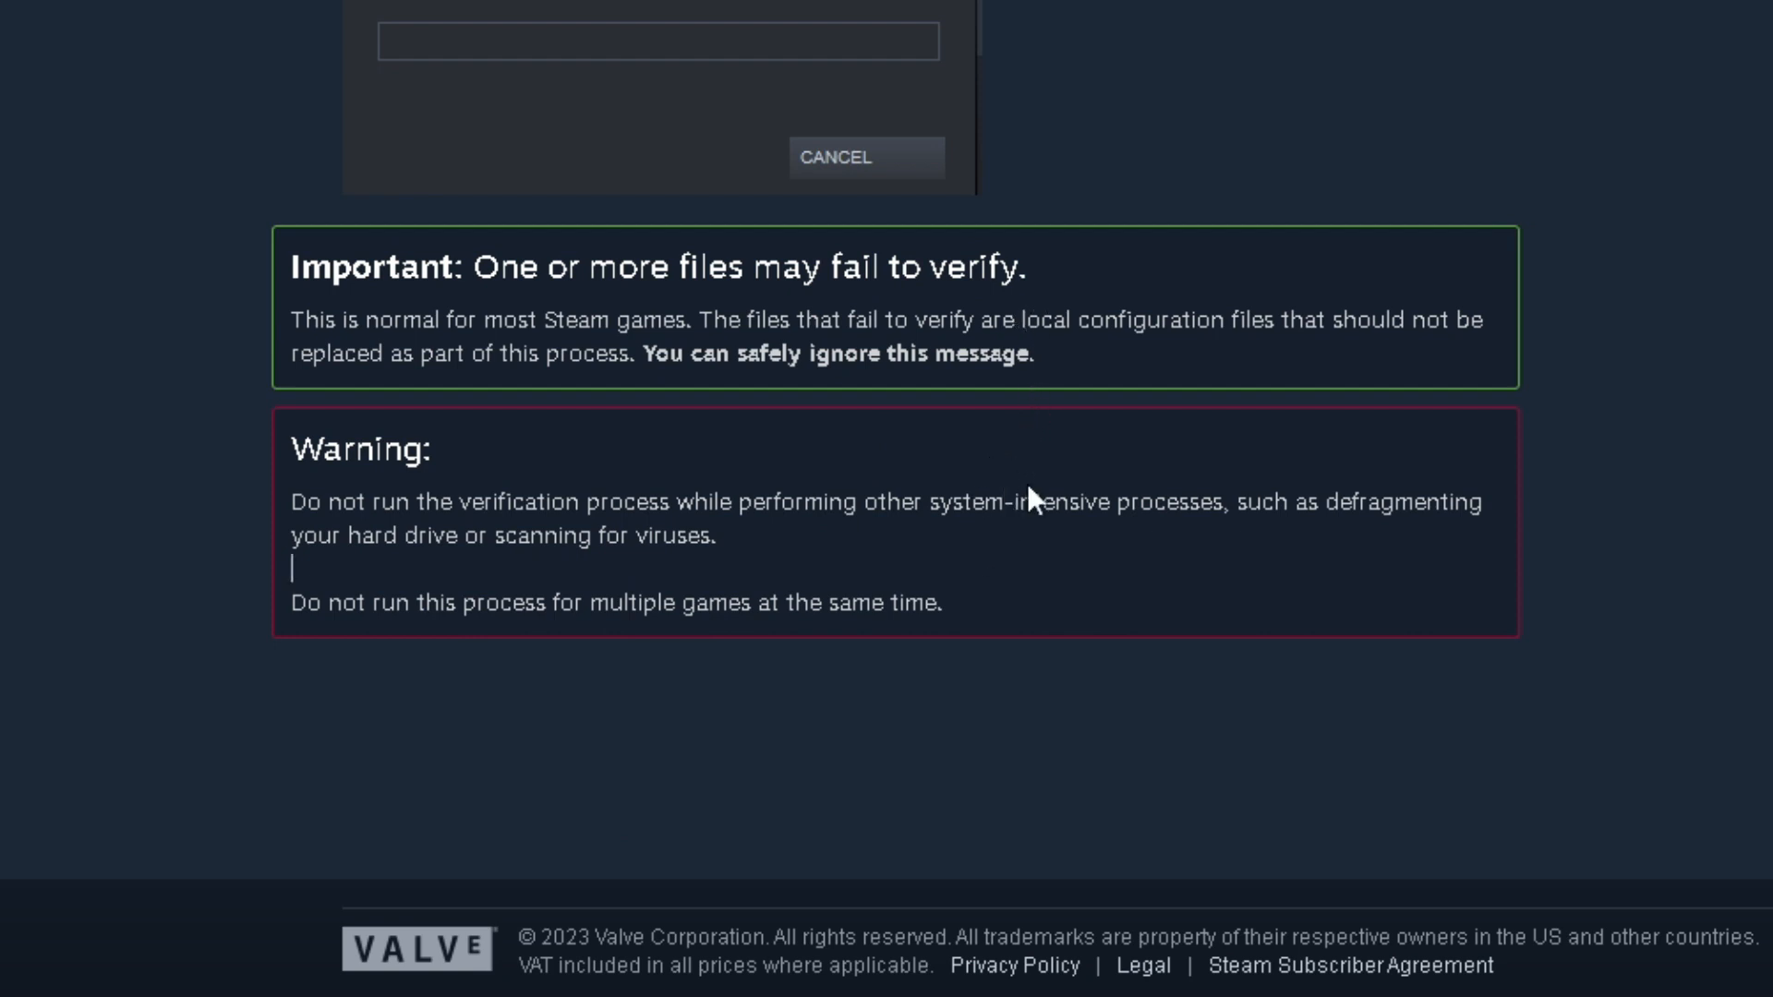
mouse_move(1290, 408)
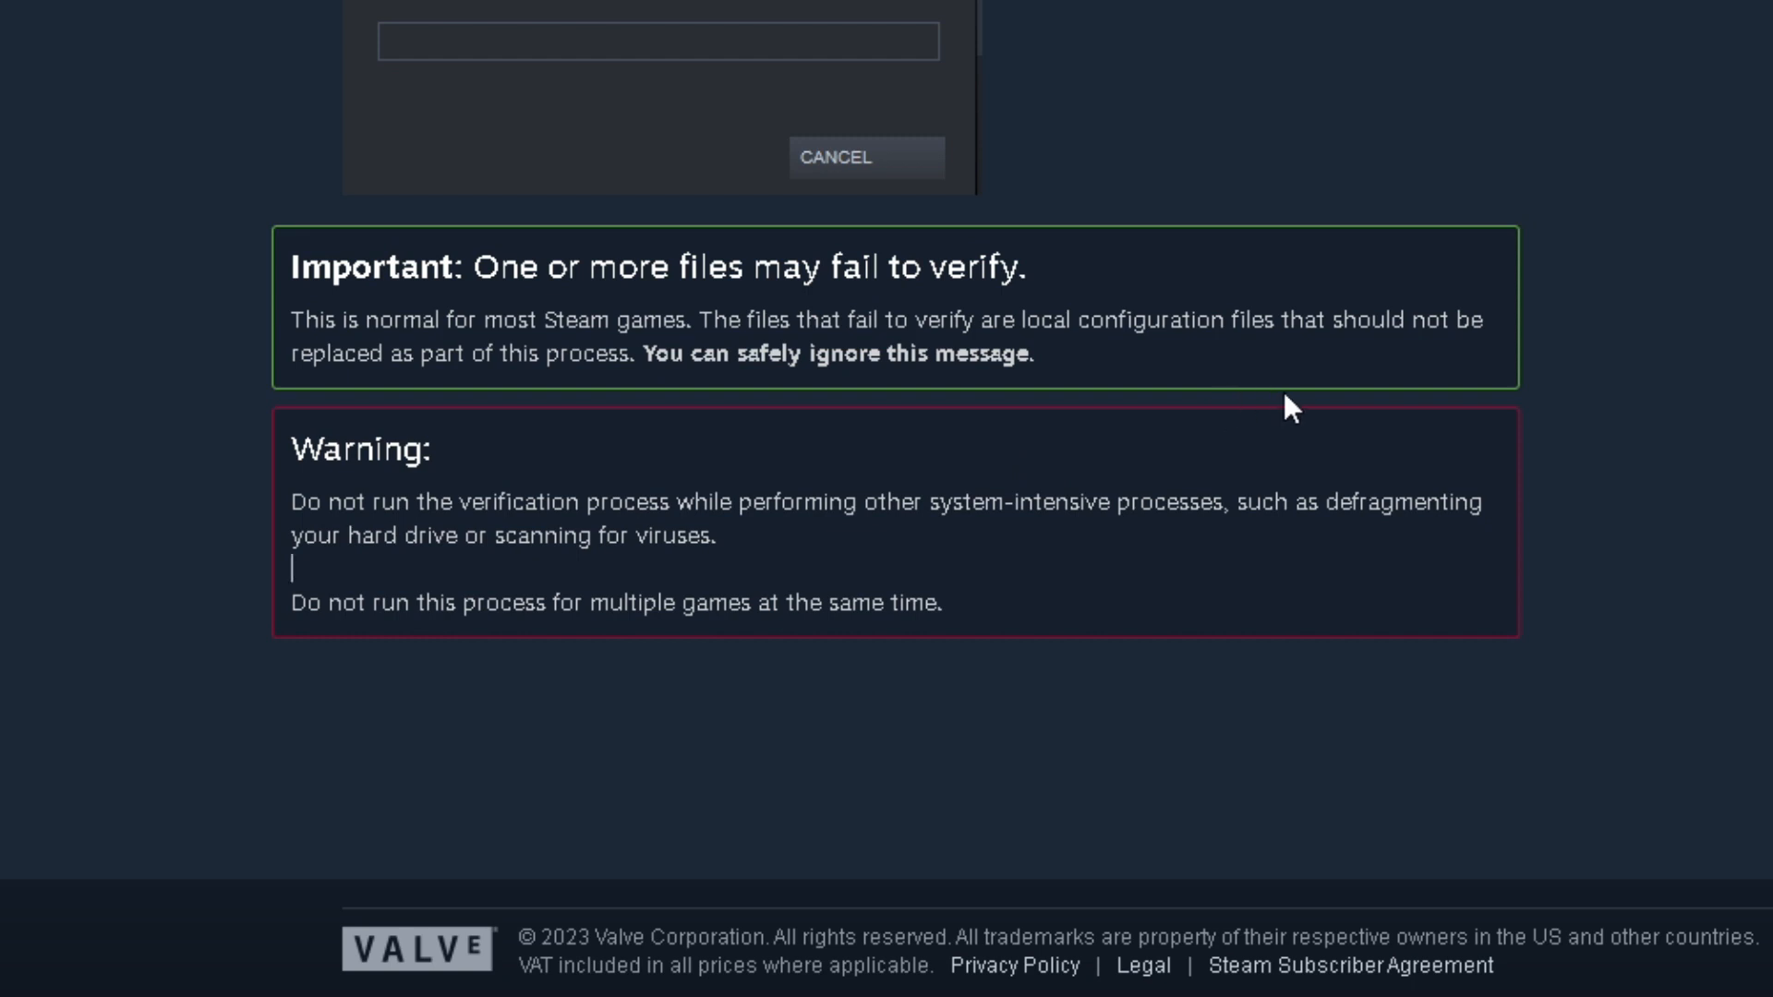
mouse_move(1122, 437)
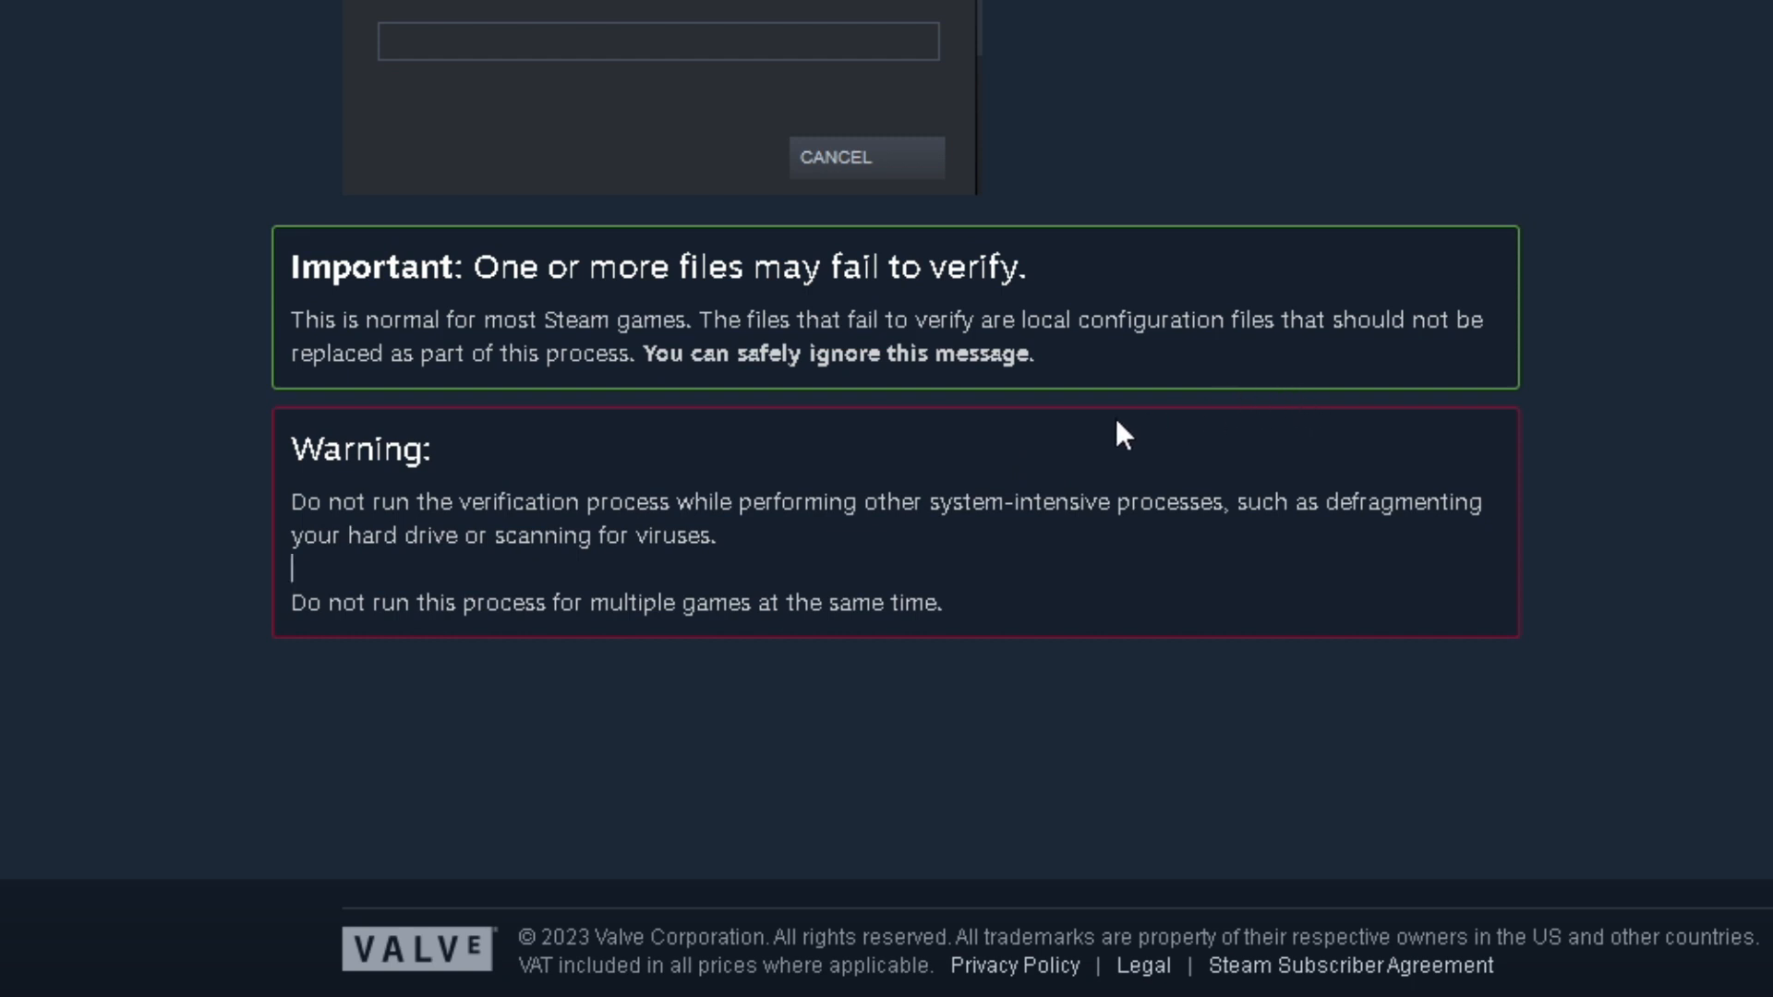
mouse_move(1073, 438)
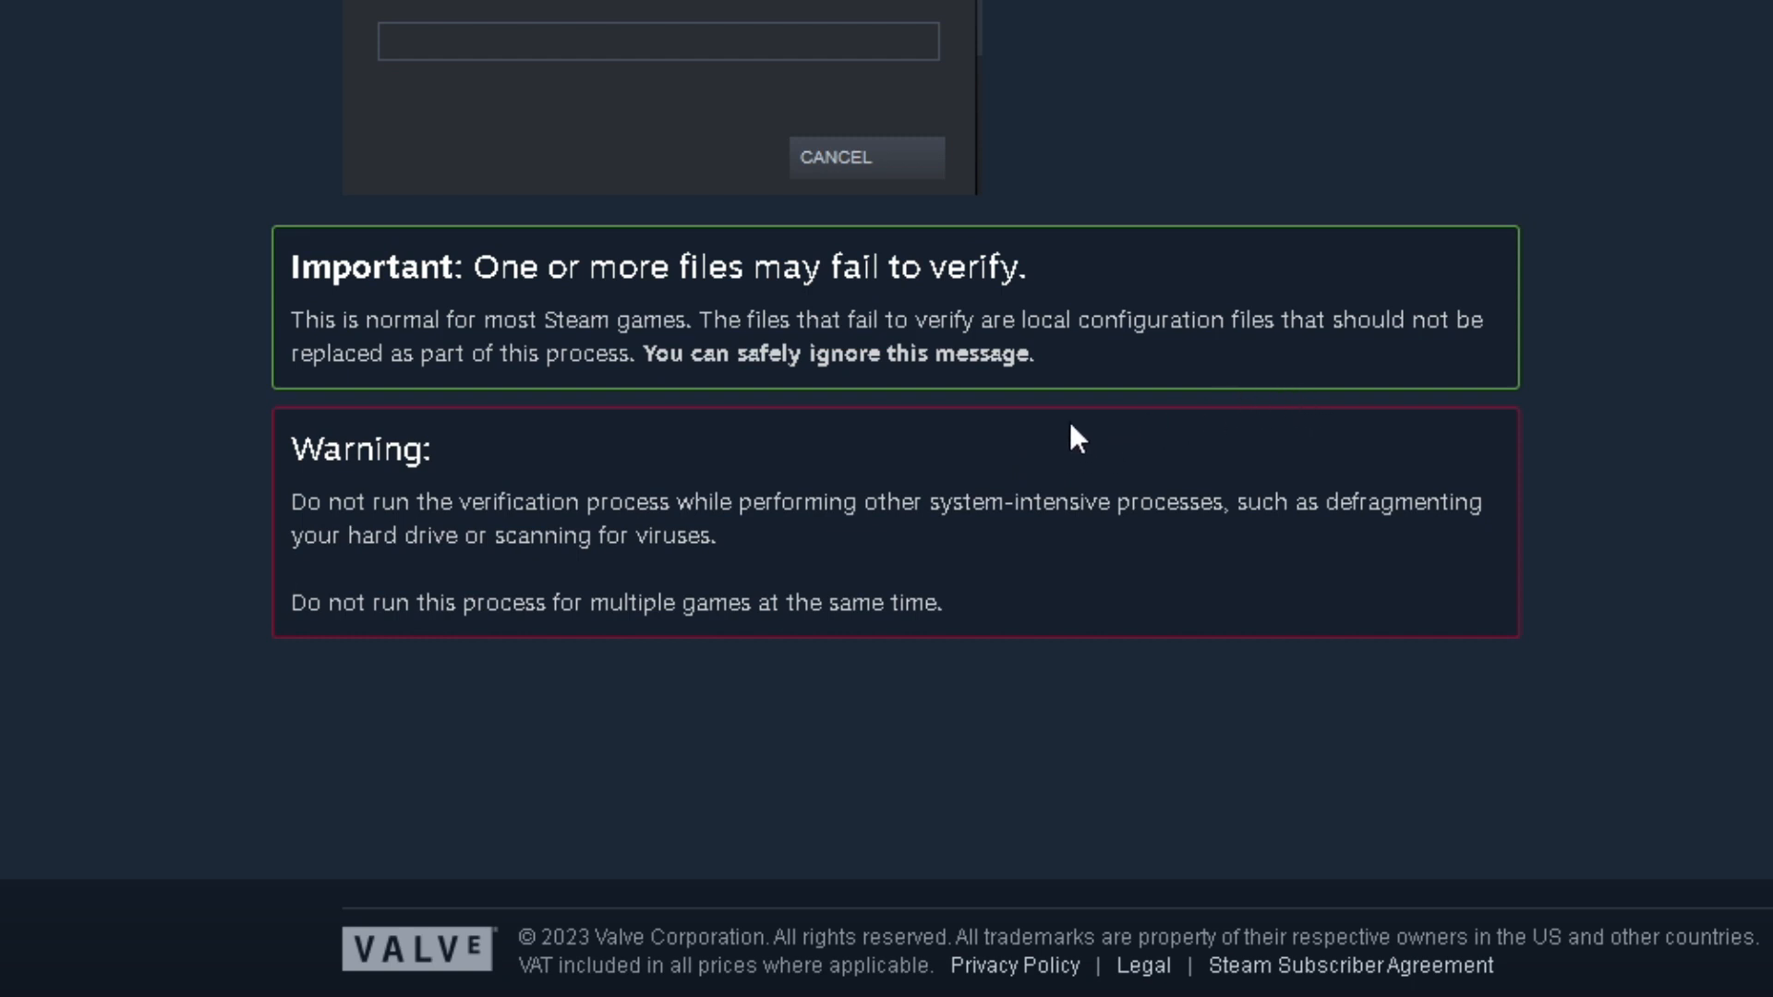
mouse_move(1029, 645)
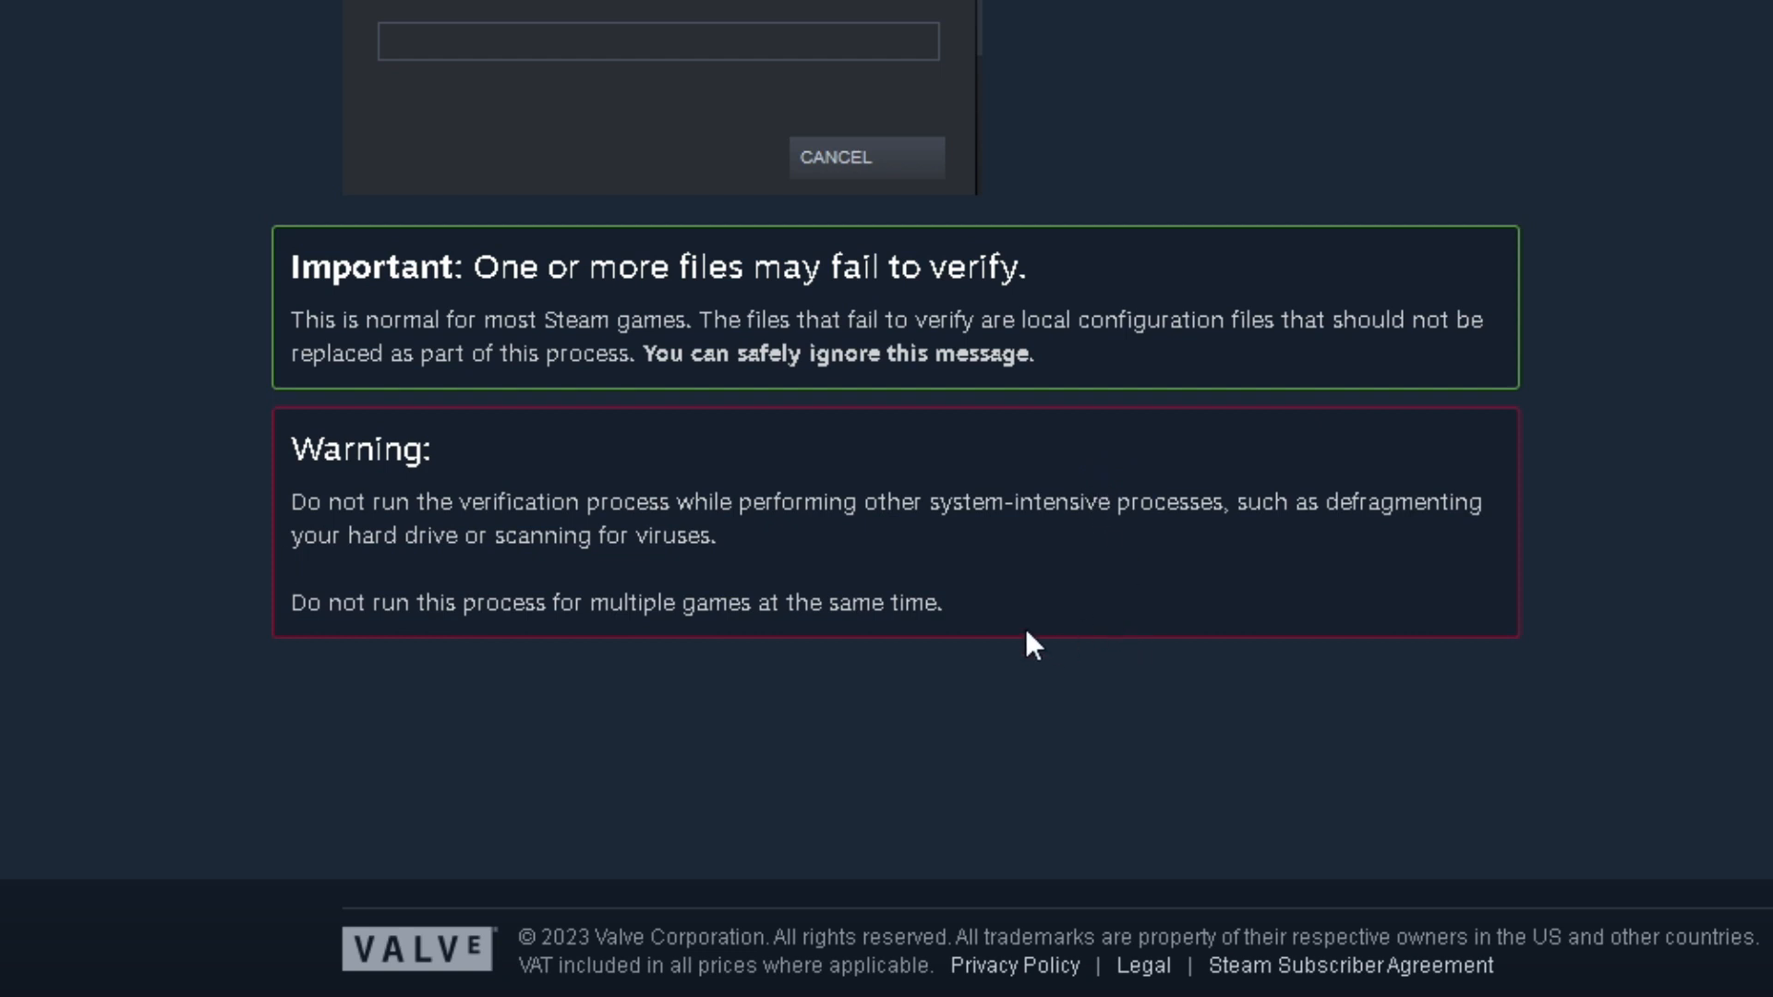
mouse_move(1021, 593)
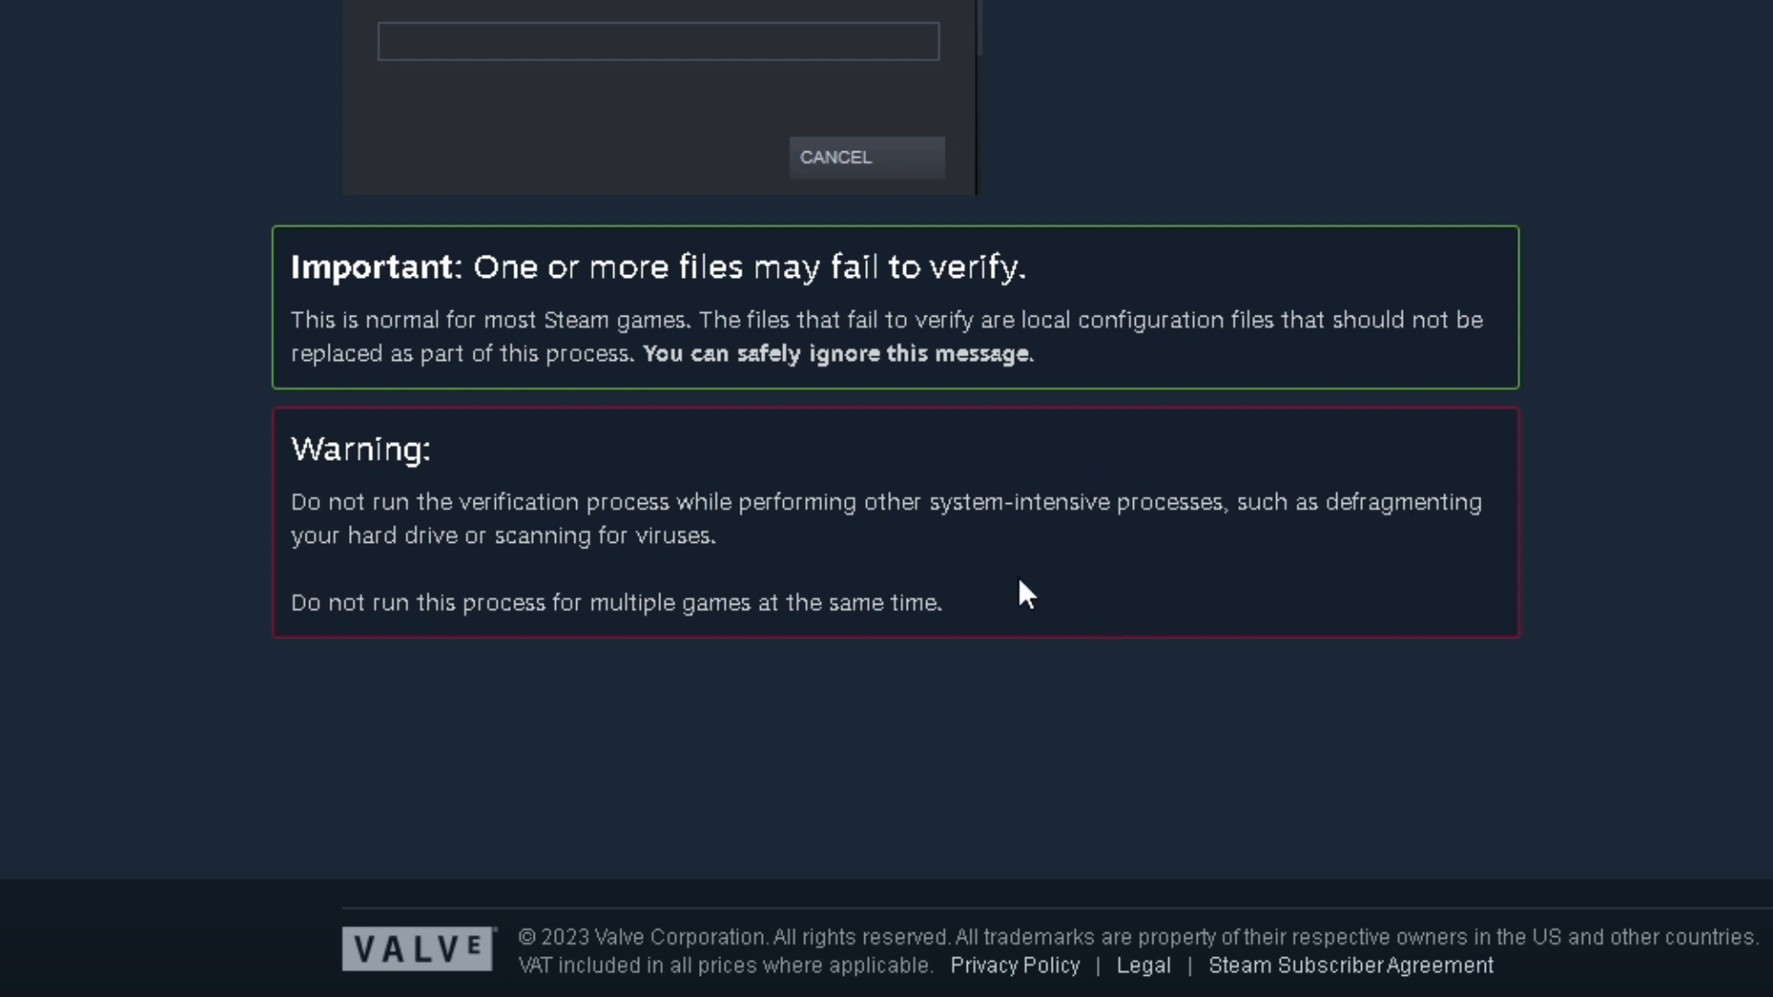
mouse_move(1086, 580)
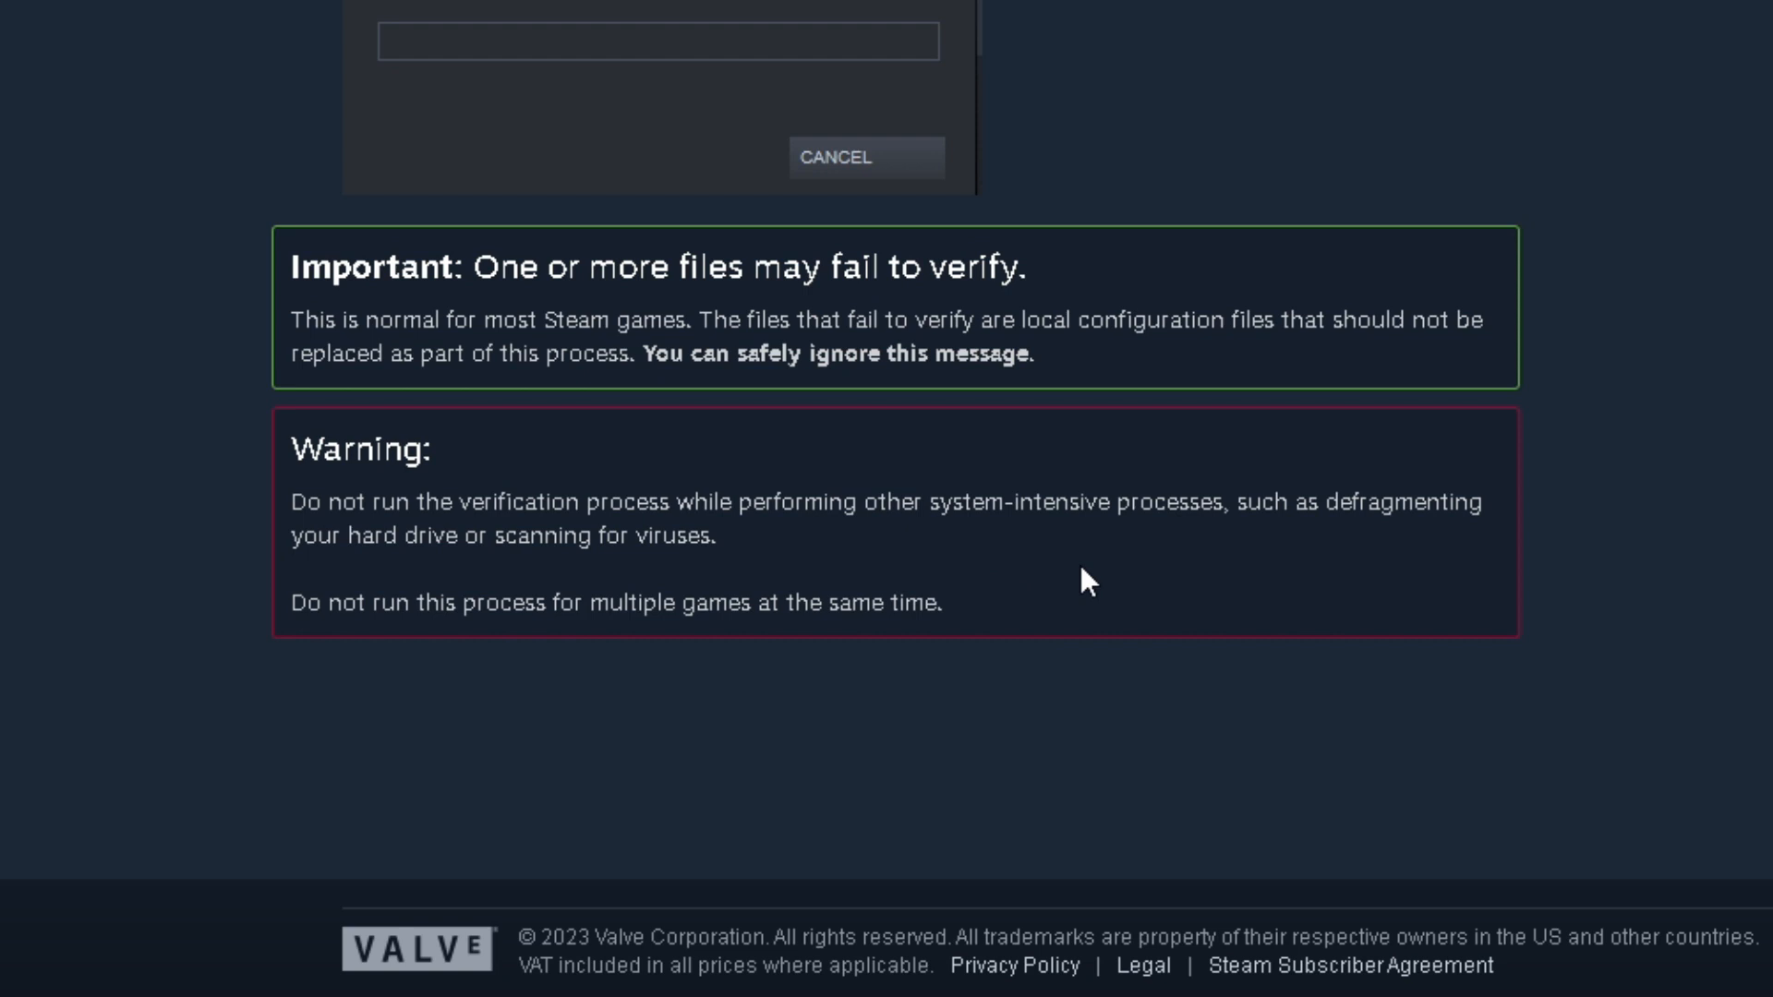
mouse_move(1230, 588)
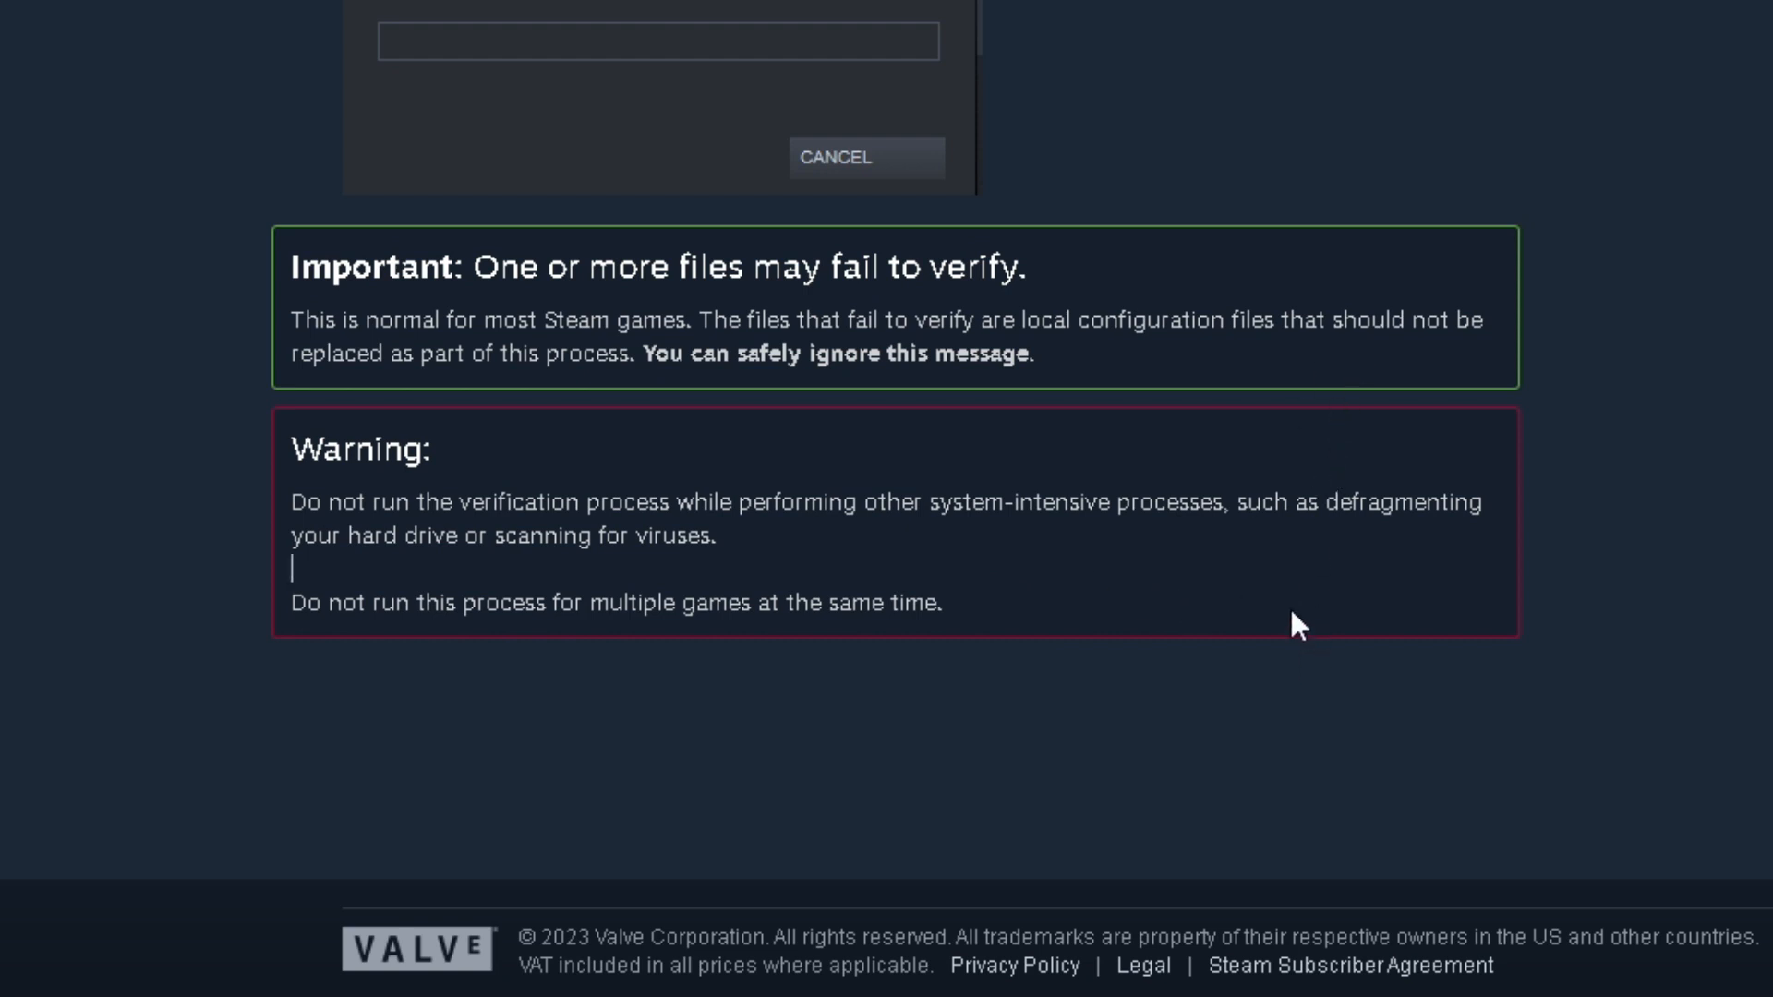
mouse_move(1243, 631)
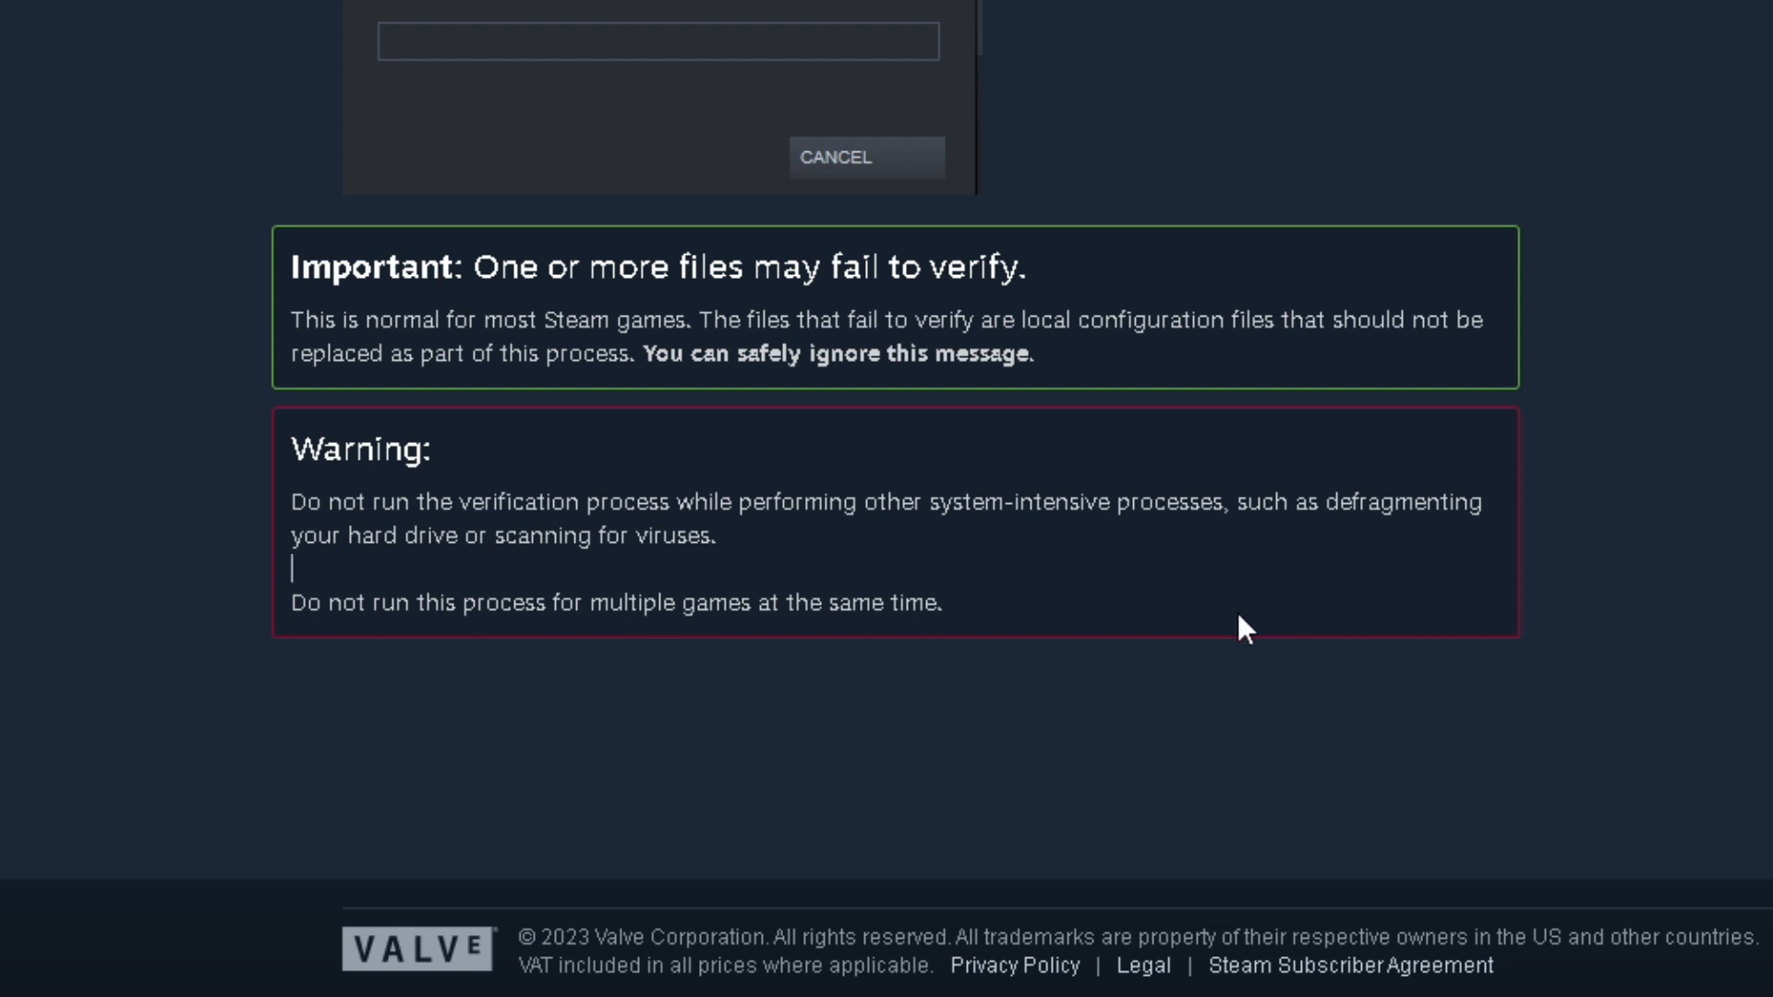
mouse_move(978, 732)
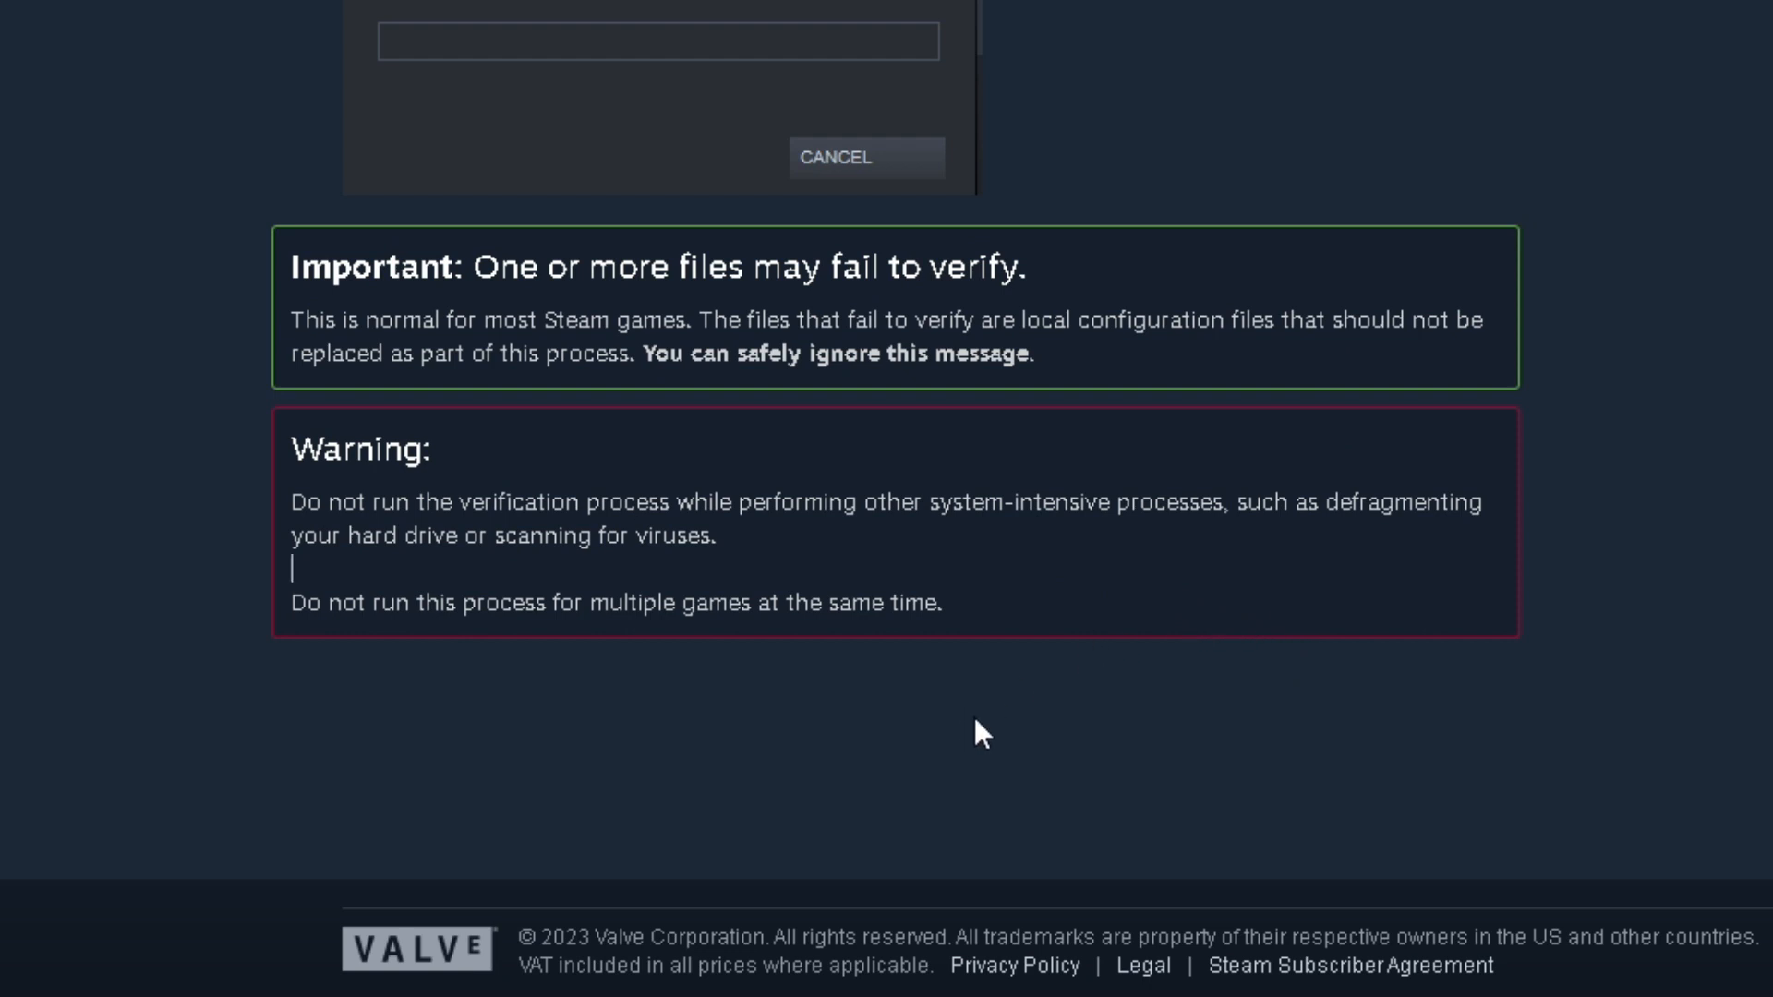
mouse_move(464, 868)
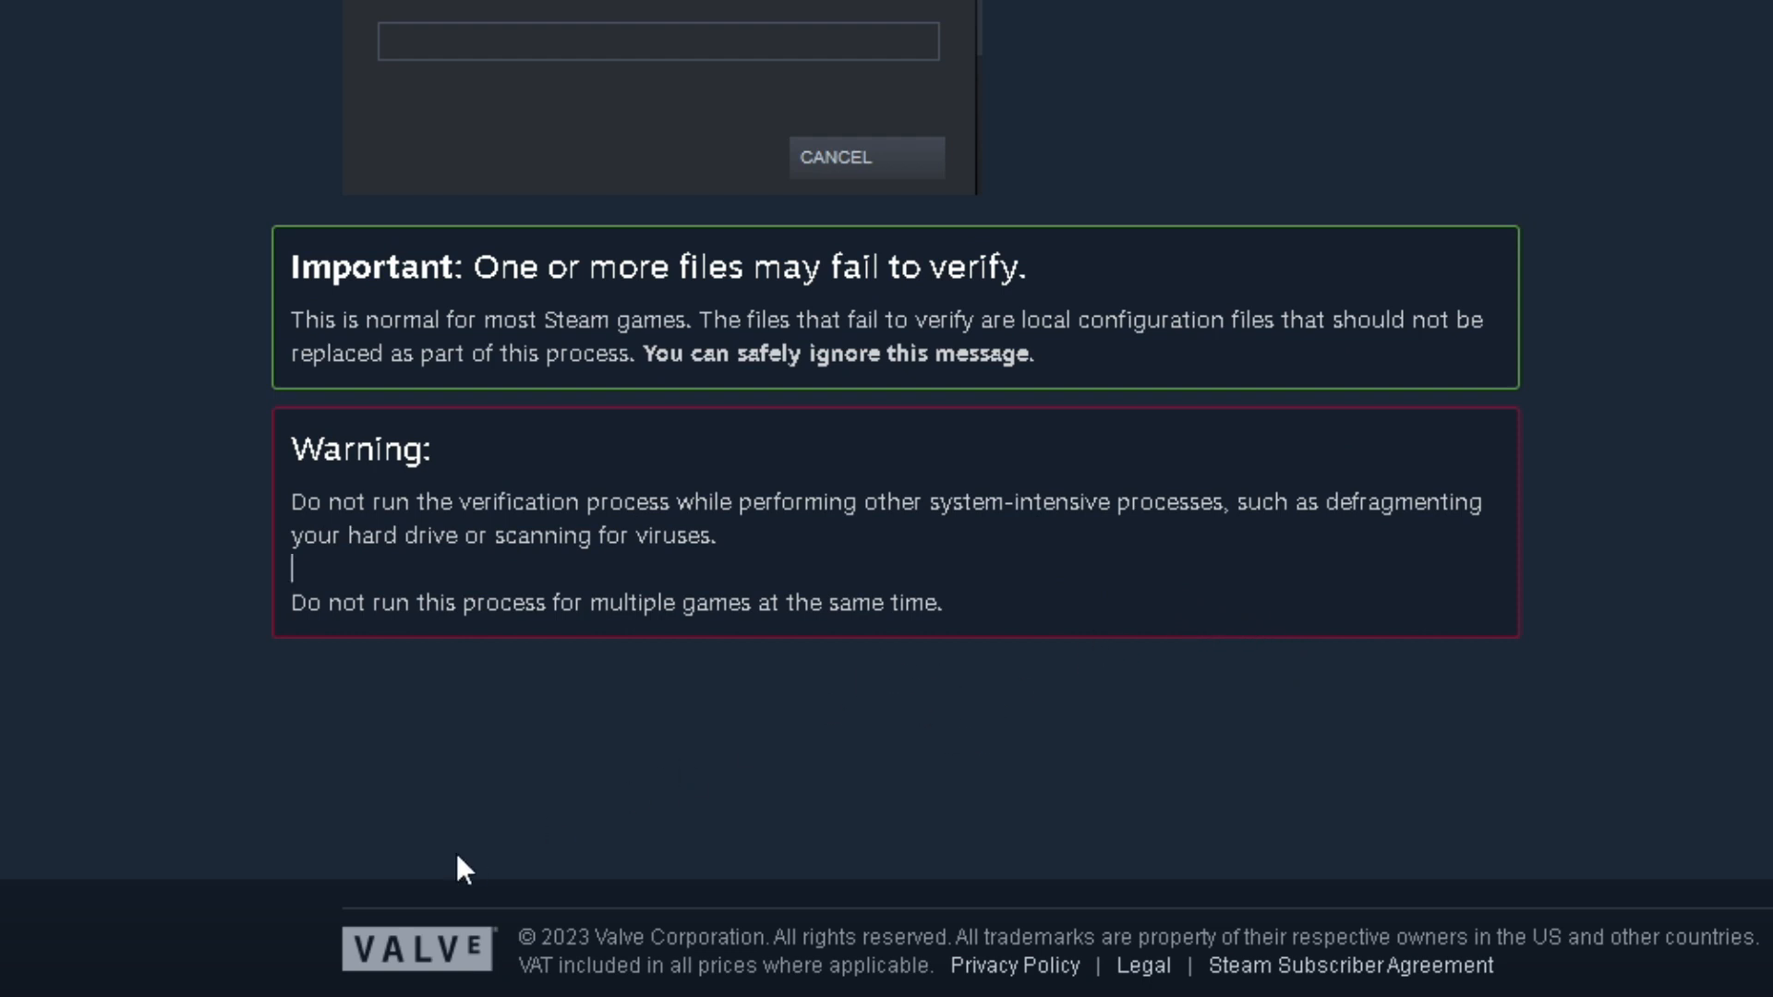
Step: Return to the Installed Files page showing all 14,833 files successfully validated
click(865, 156)
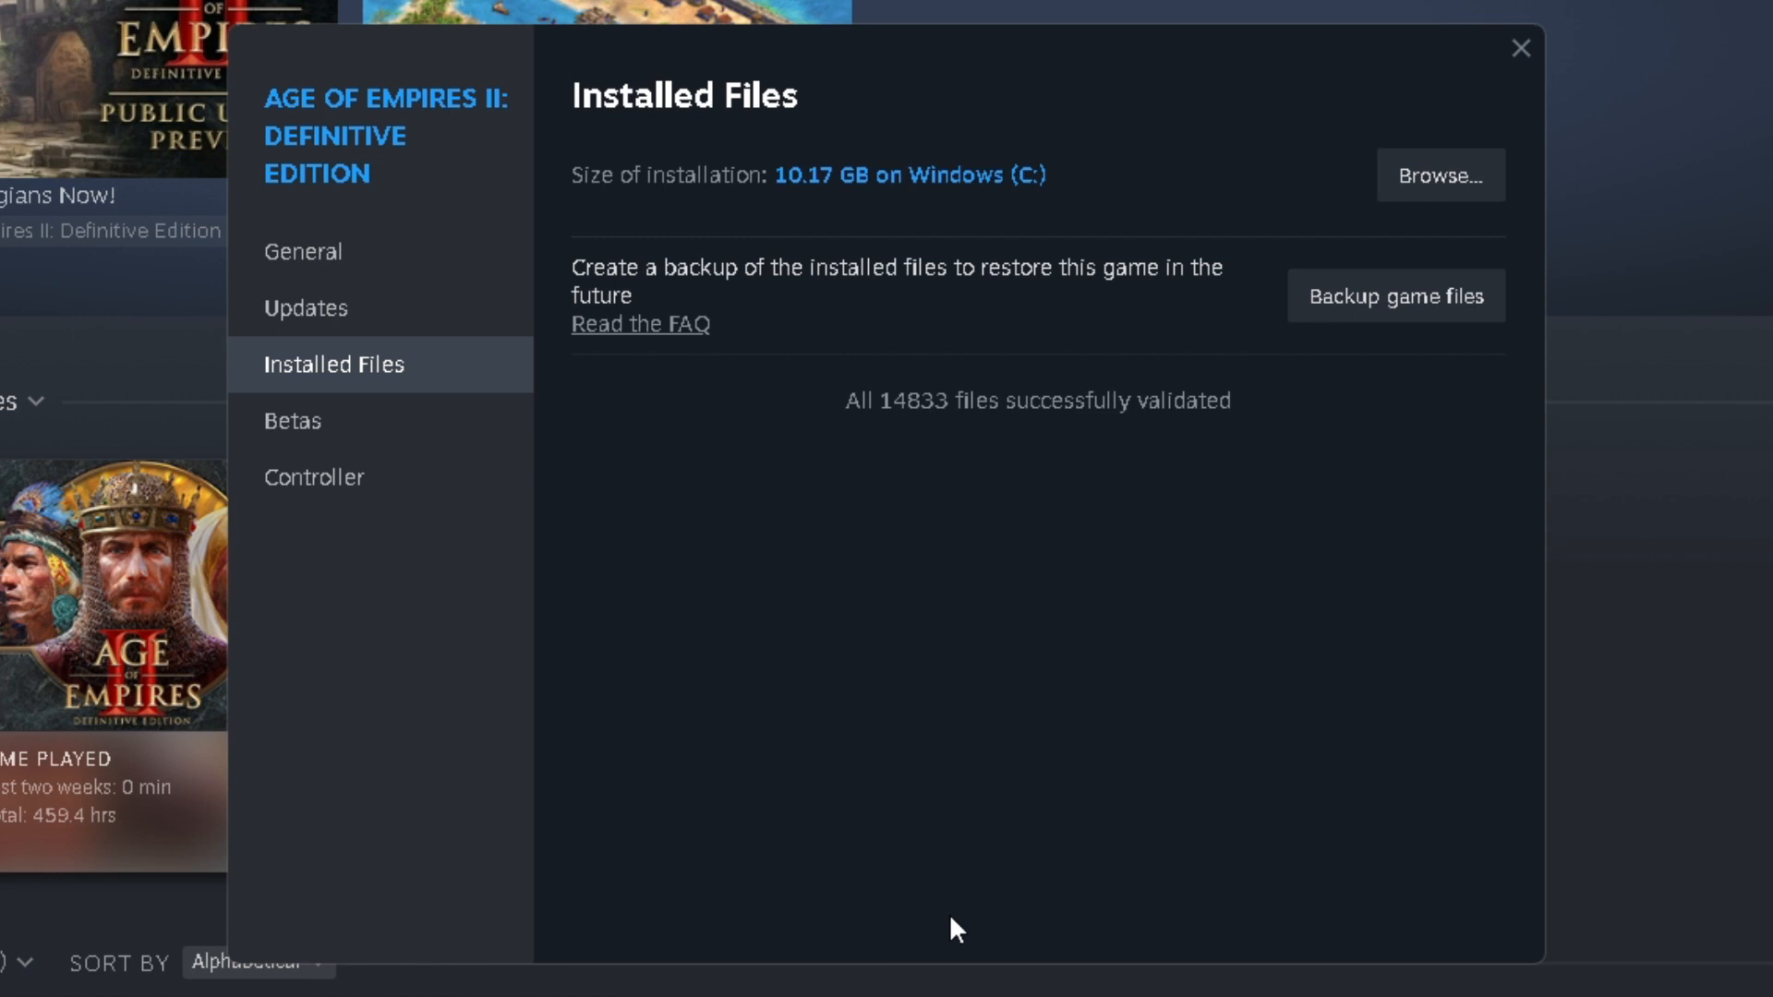
mouse_move(1074, 631)
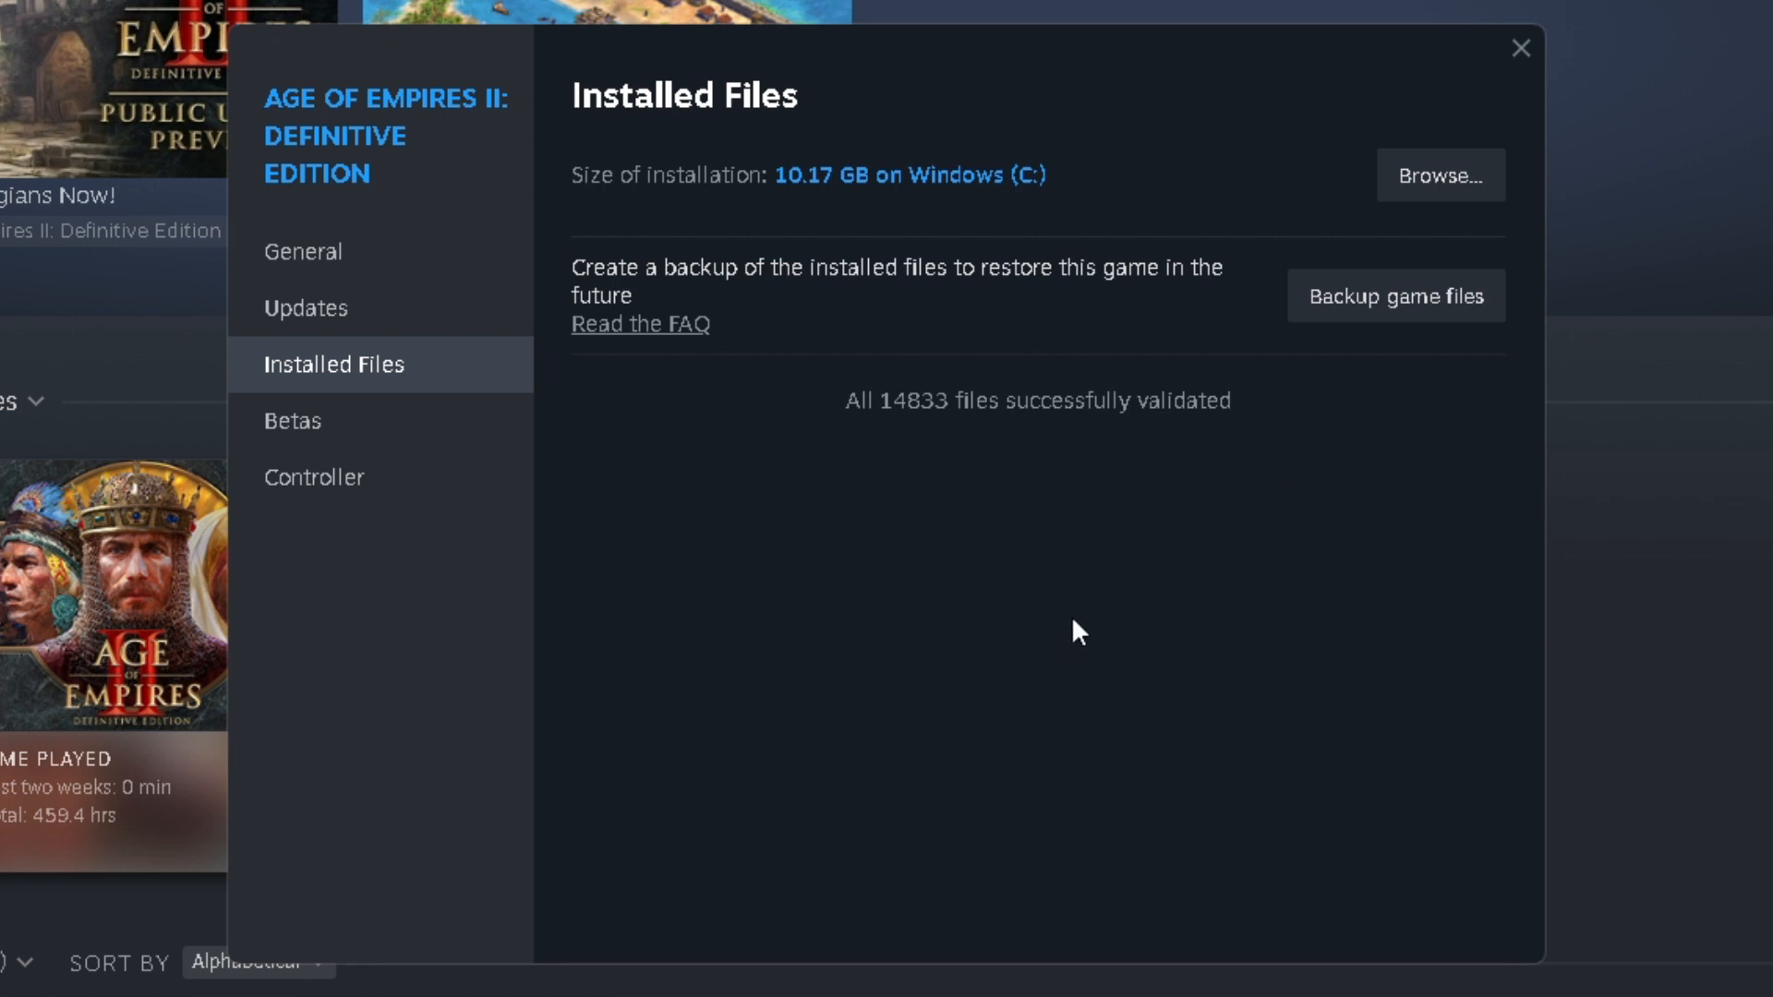
mouse_move(911, 578)
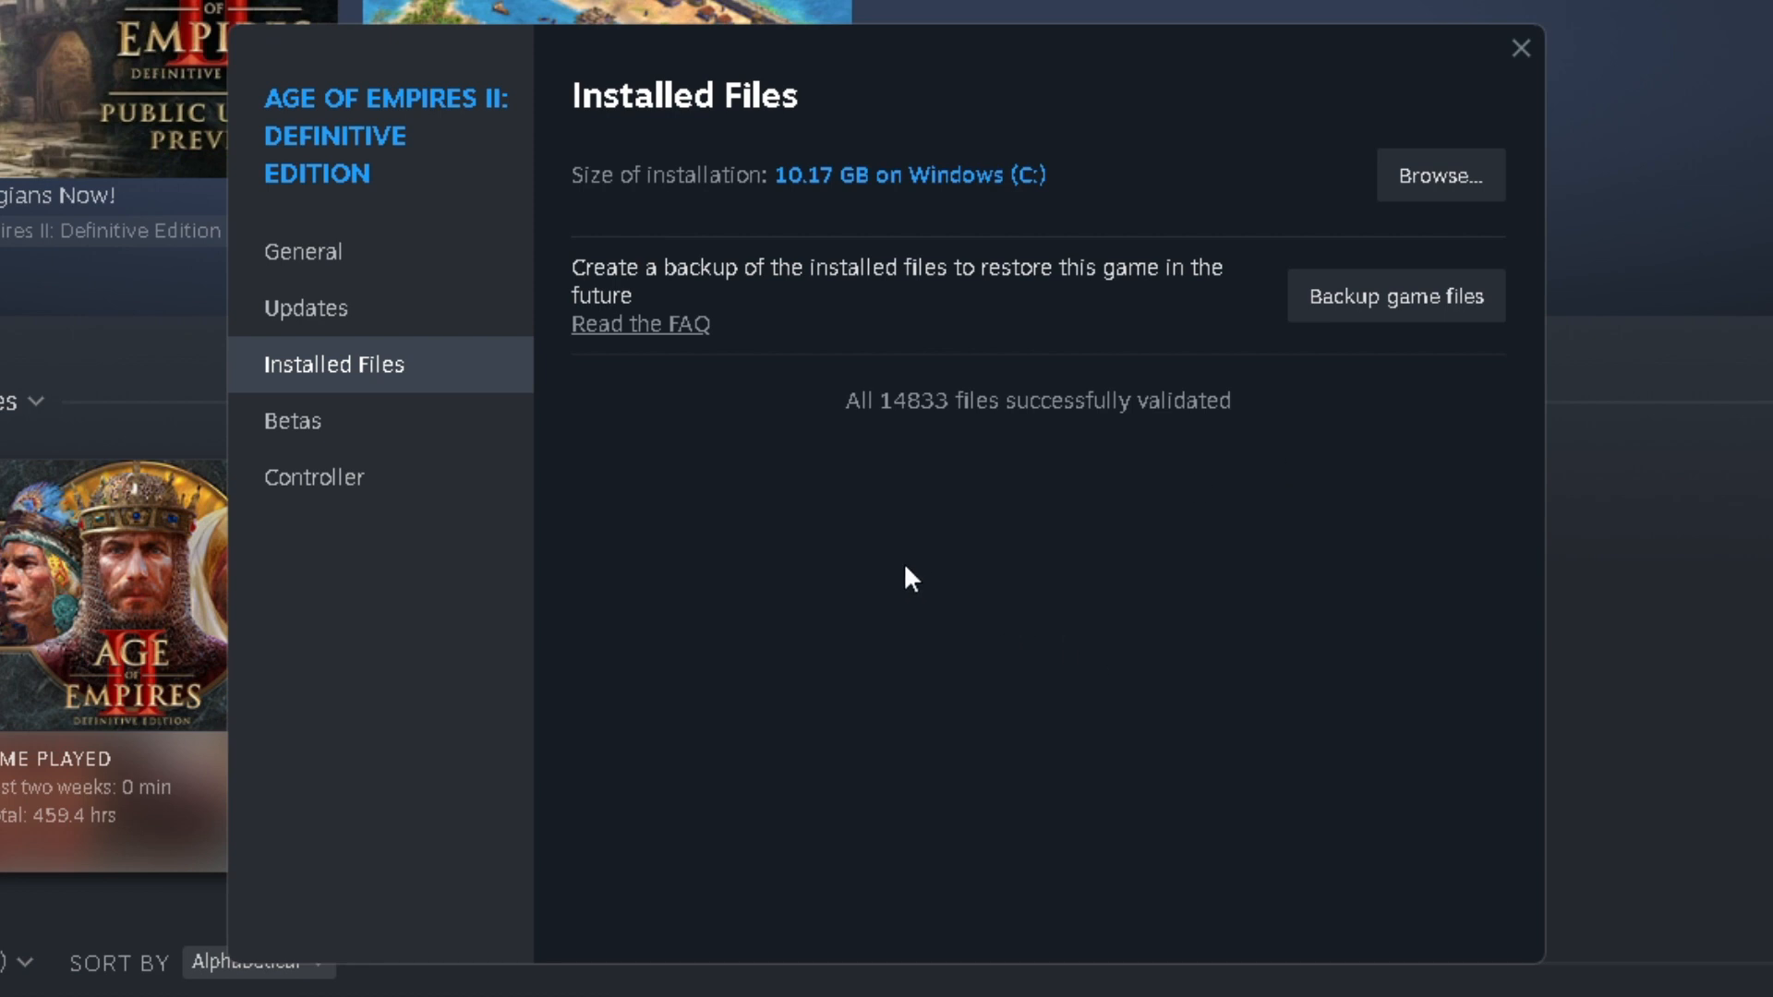